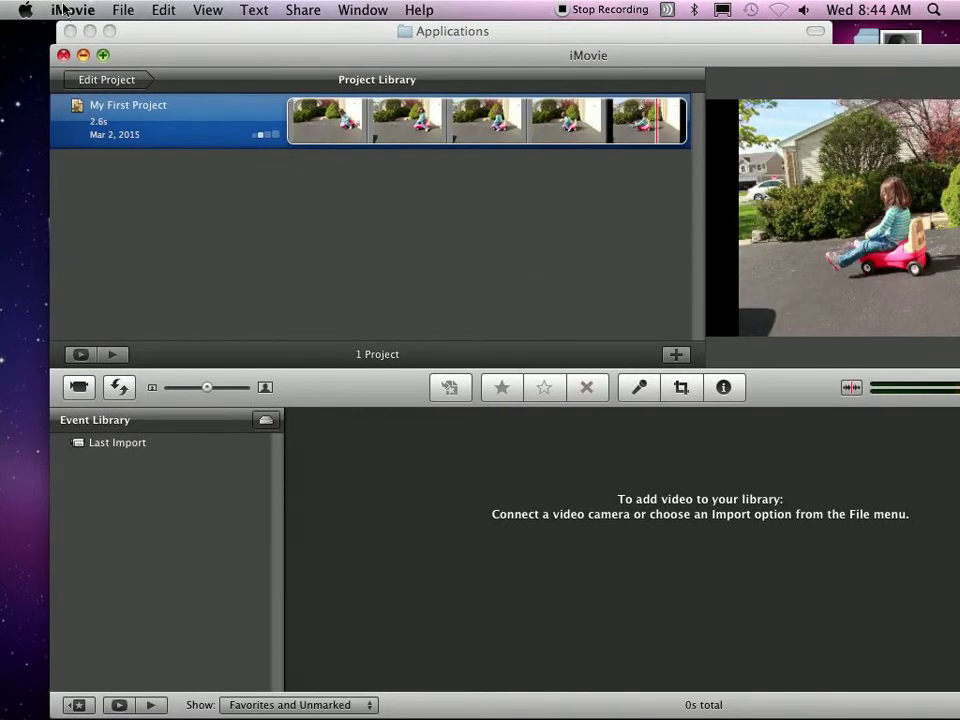
Step: Open iMovie's File menu from the Project Library
click(122, 11)
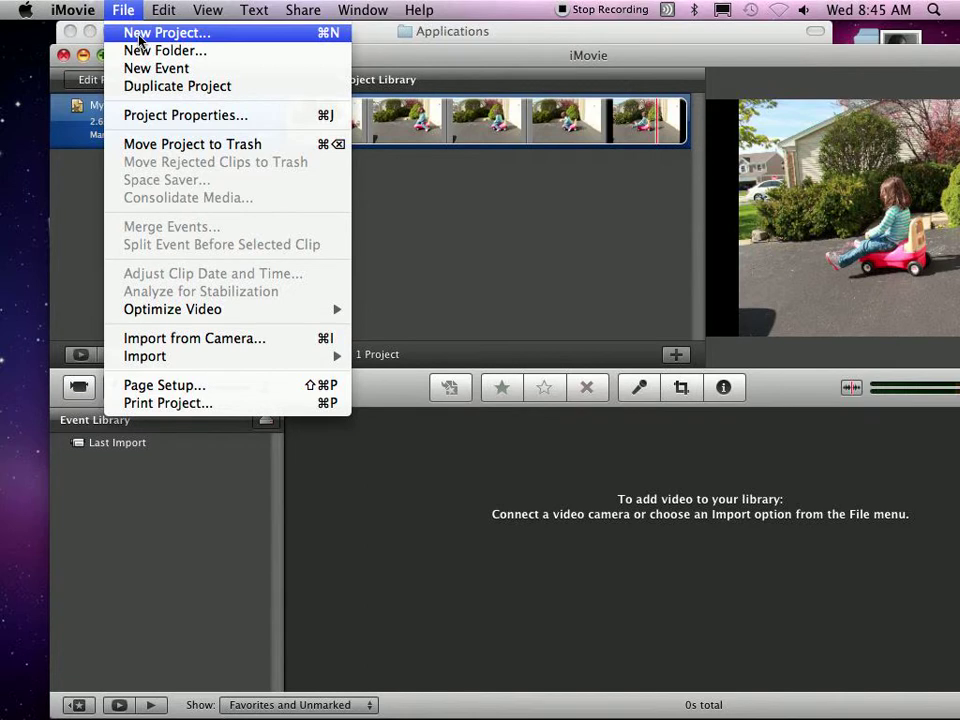
Step: Create a new Standard (4:3) project with Theme None
click(173, 34)
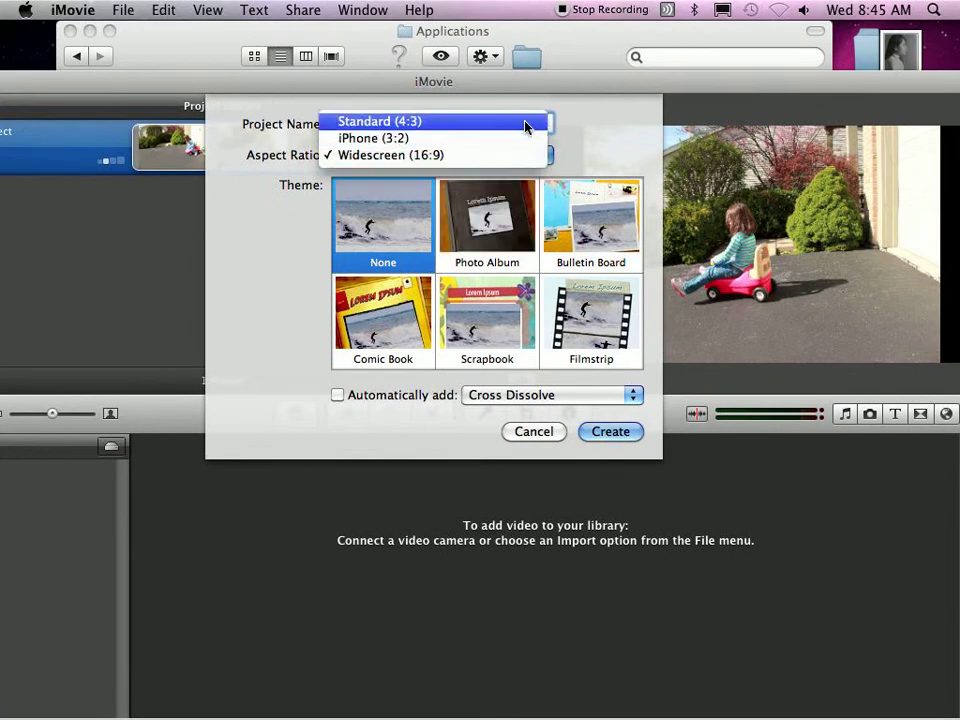
click(390, 120)
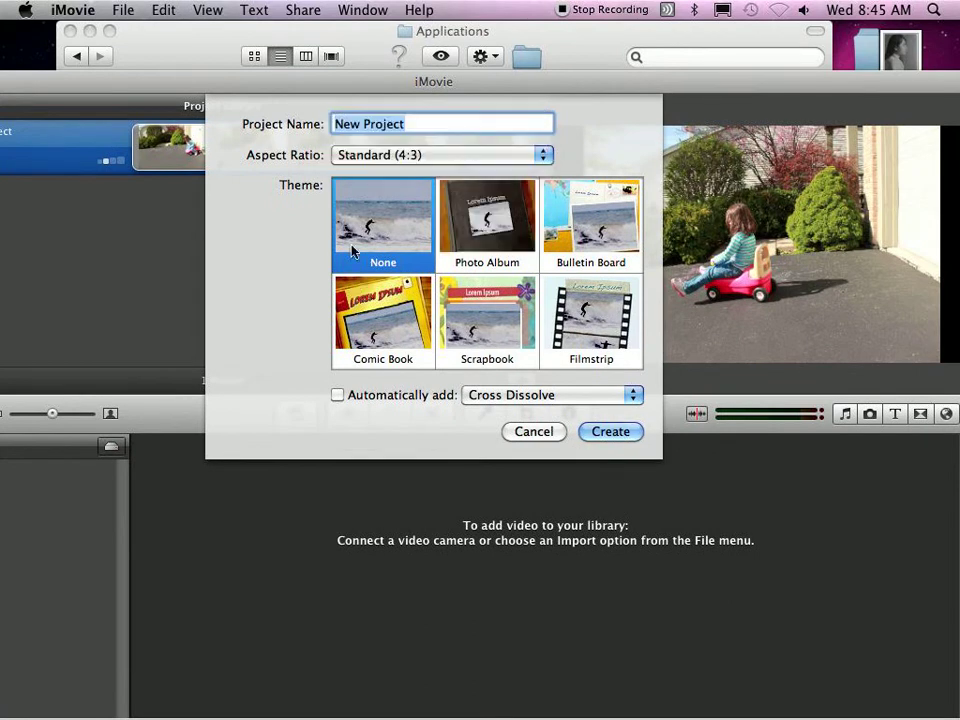
mouse_move(330, 260)
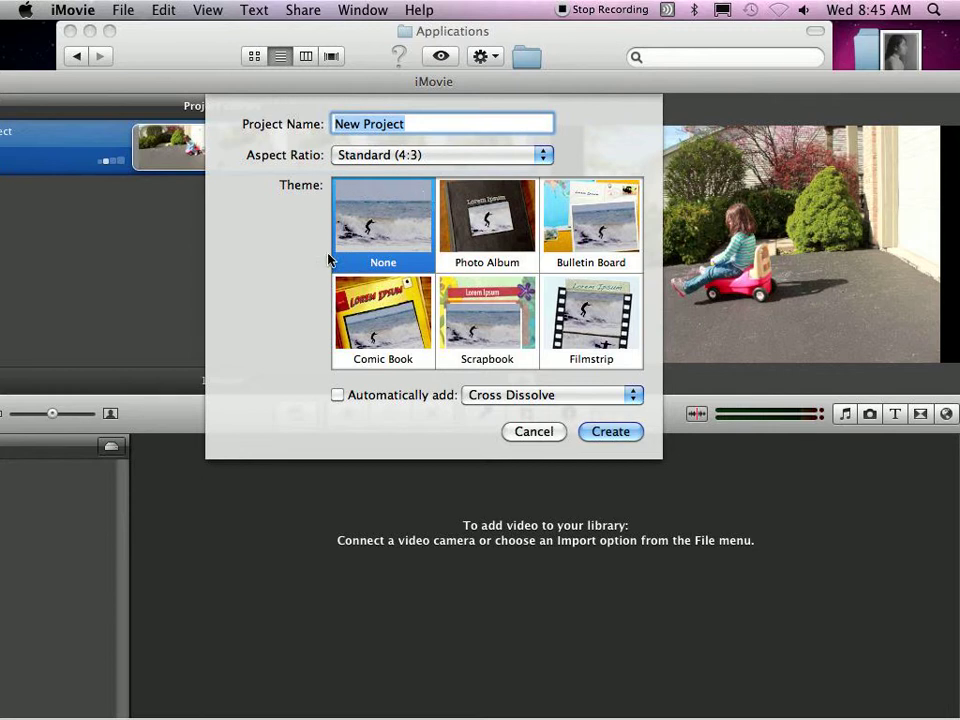
mouse_move(323, 401)
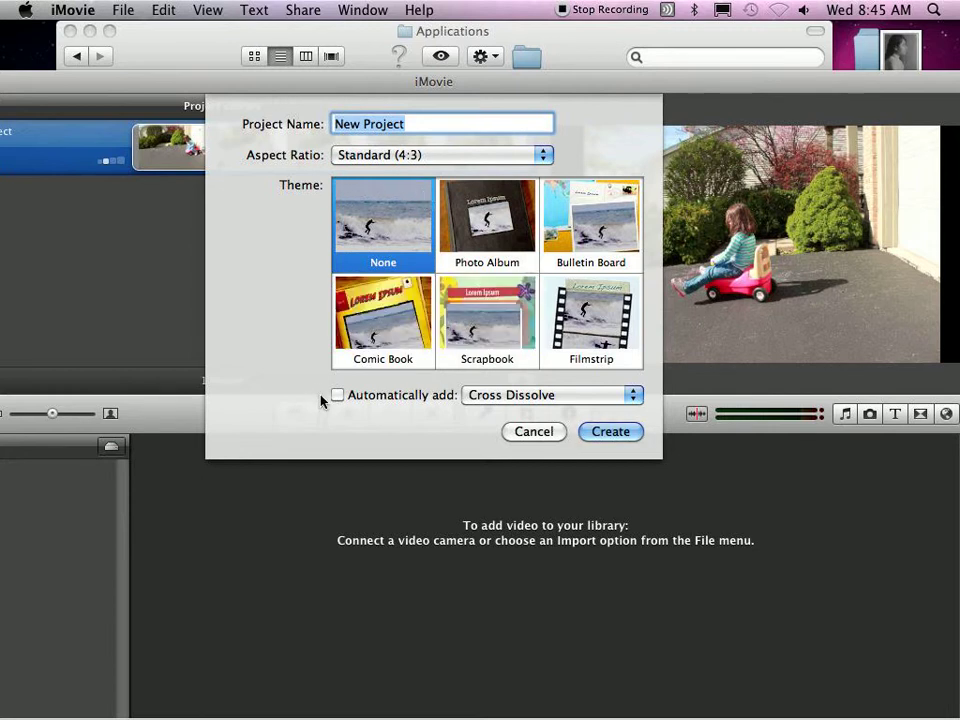
mouse_move(427, 210)
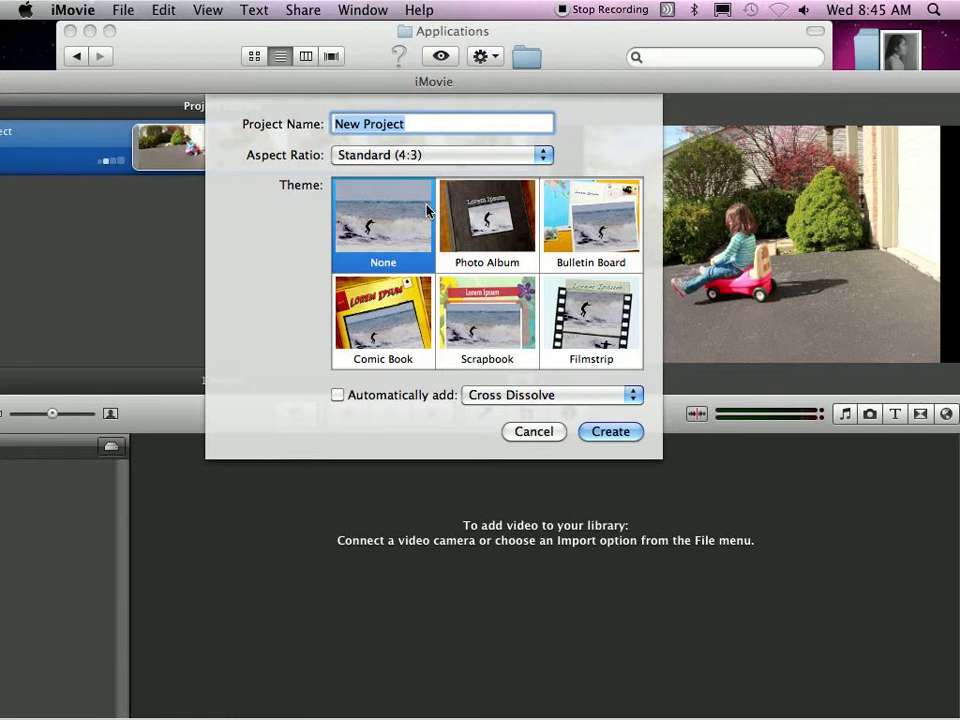
mouse_move(447, 303)
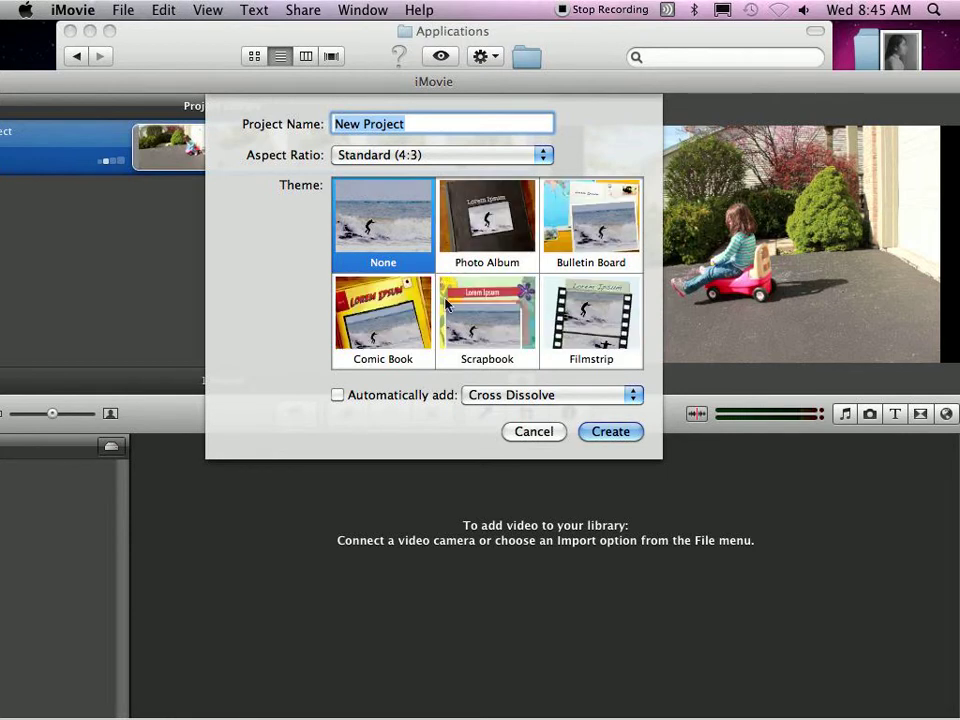
mouse_move(213, 286)
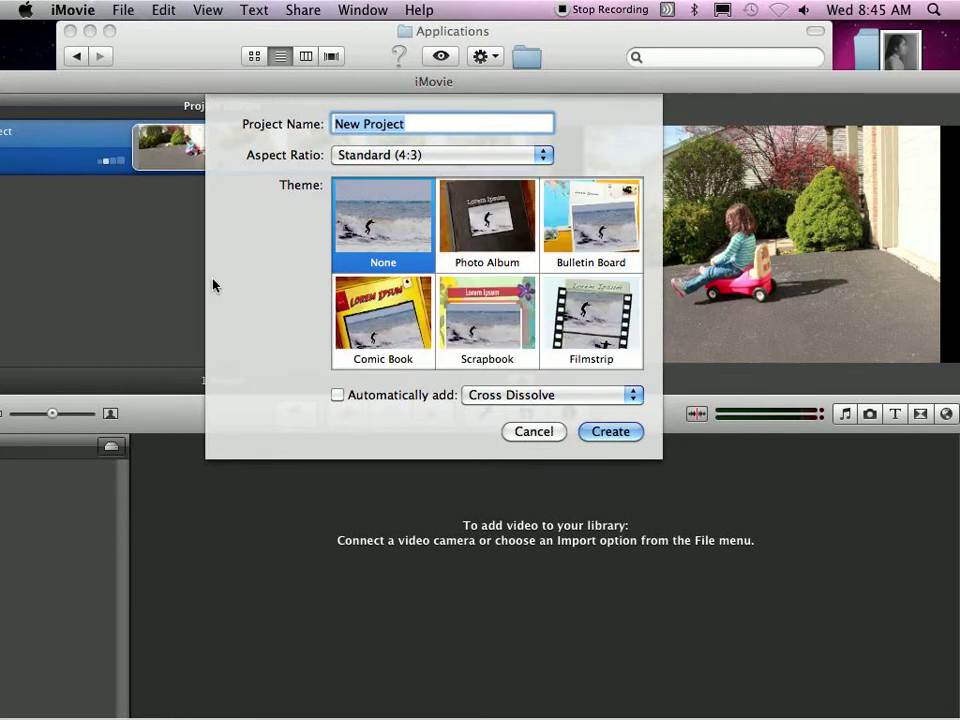
mouse_move(470, 237)
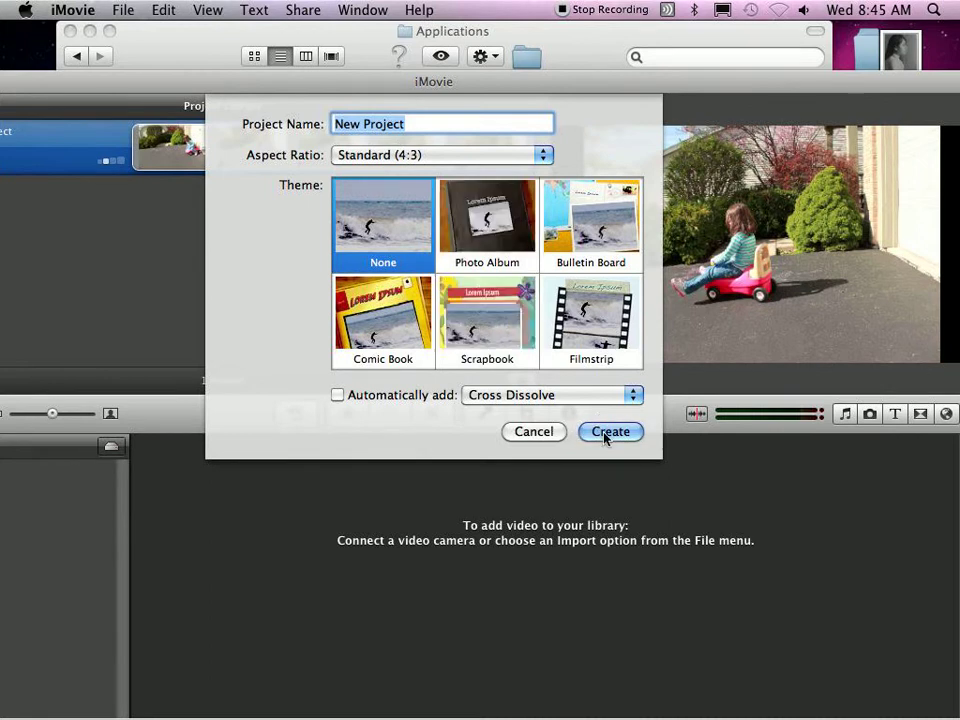
click(610, 431)
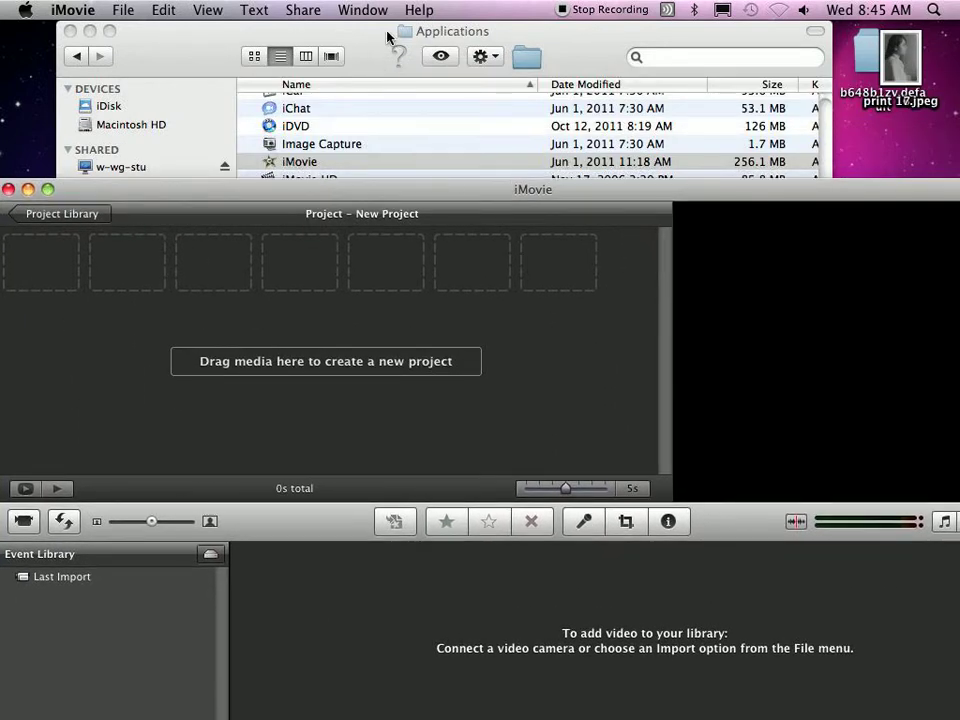
Step: In Finder, go through Photo One, Term 3 > a_handout_folder > Motion/Composite/speed into the cart photos folder
click(122, 167)
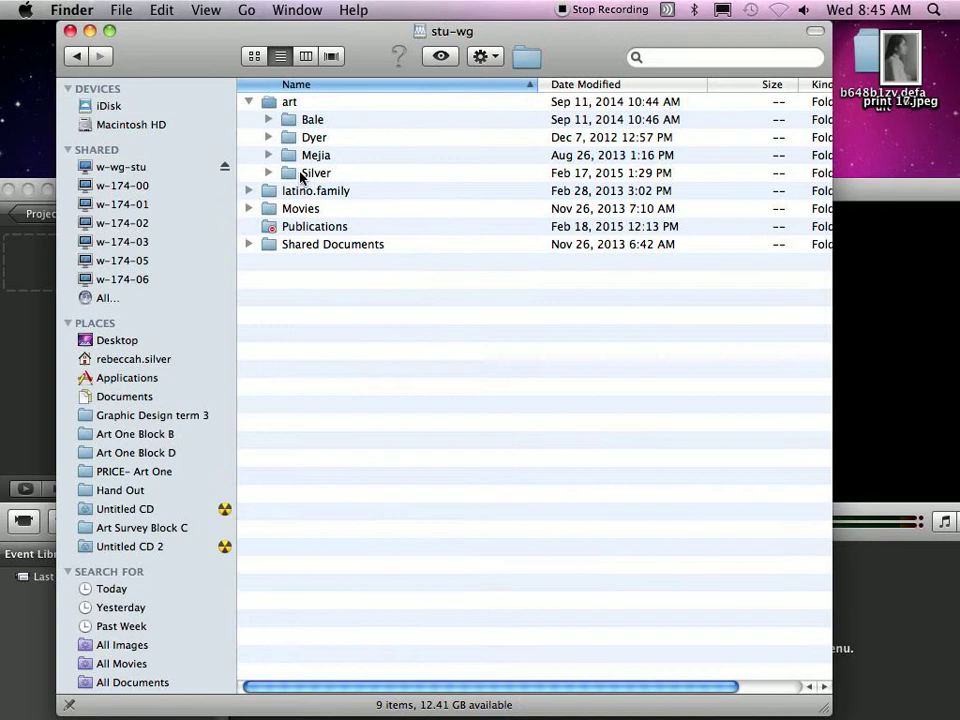
click(117, 490)
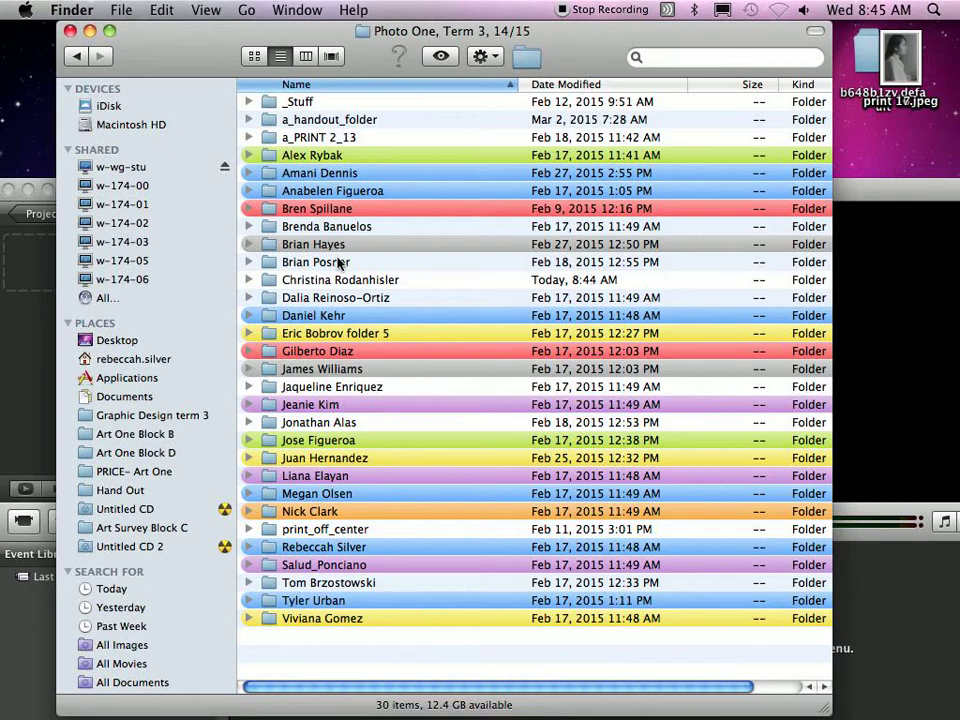
double_click(324, 546)
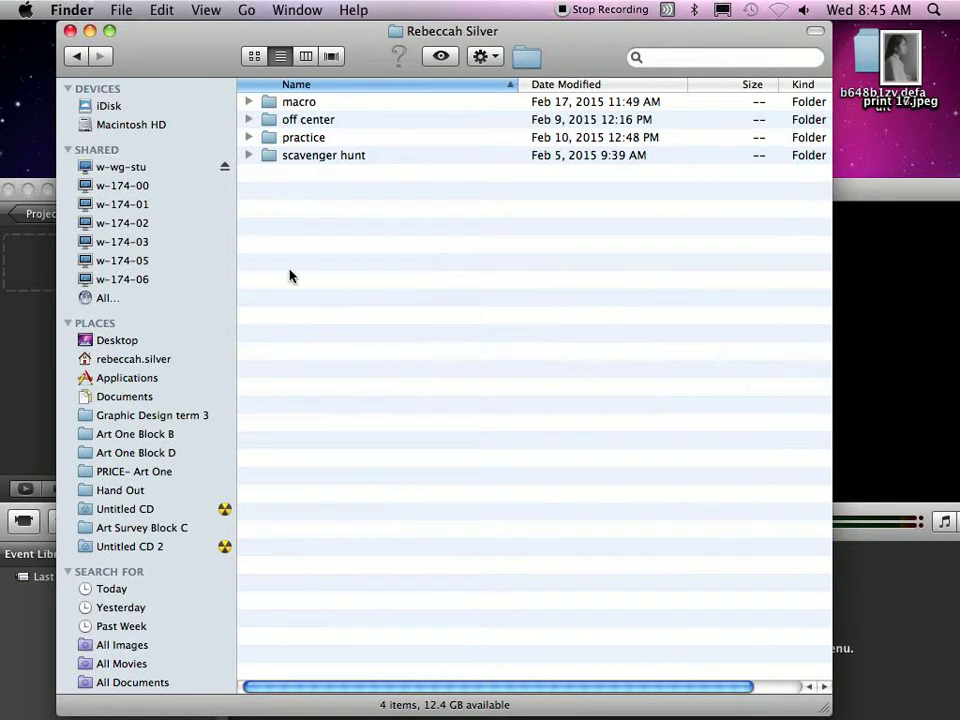
mouse_move(270, 128)
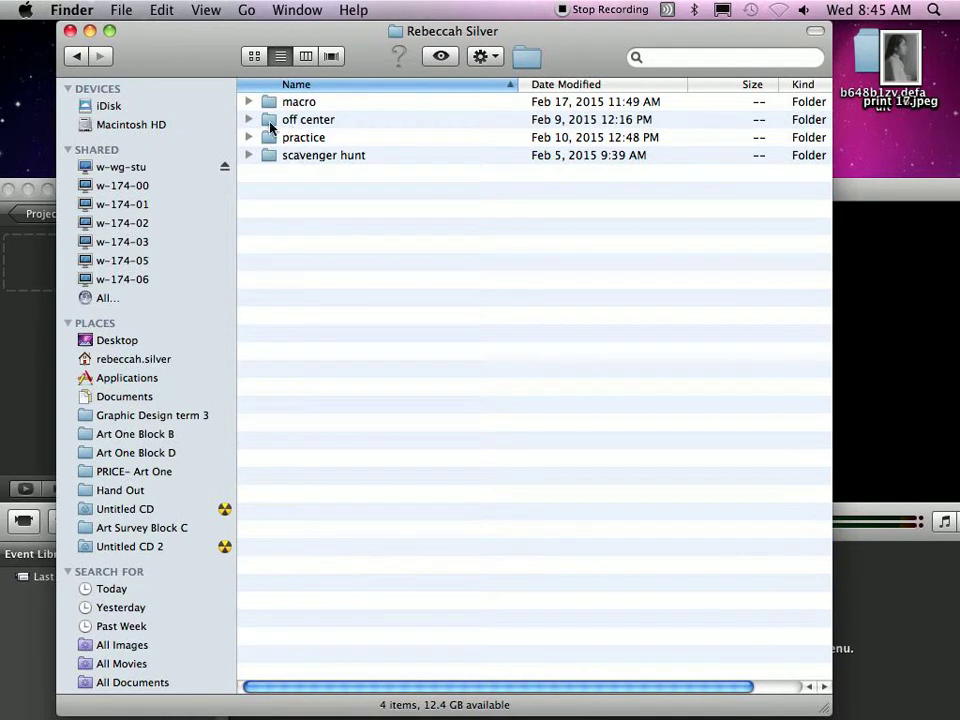
mouse_move(299, 154)
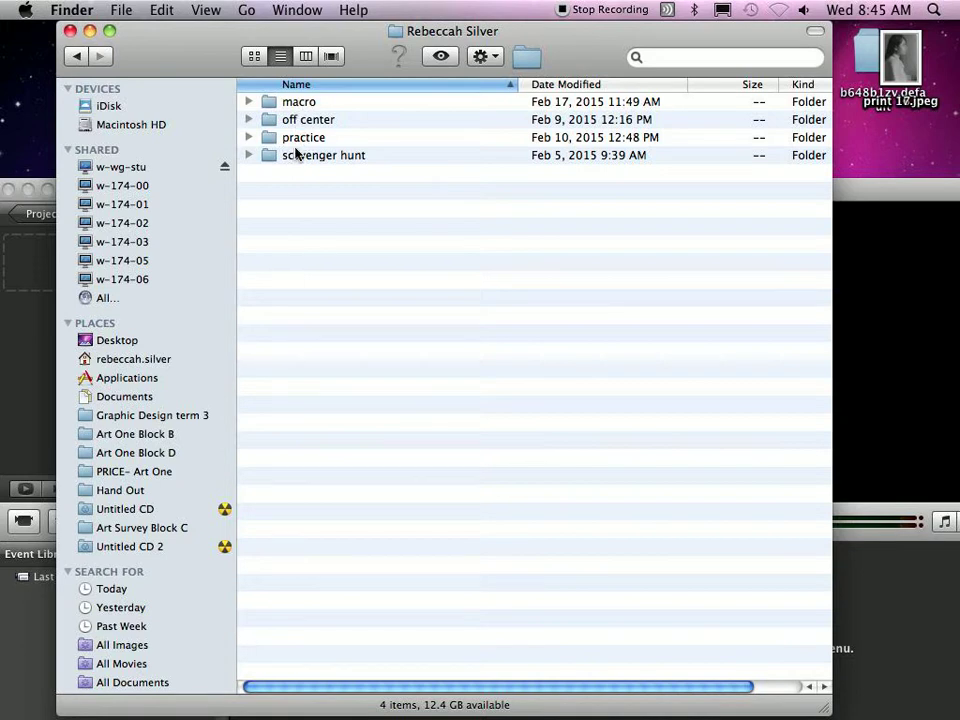
double_click(302, 137)
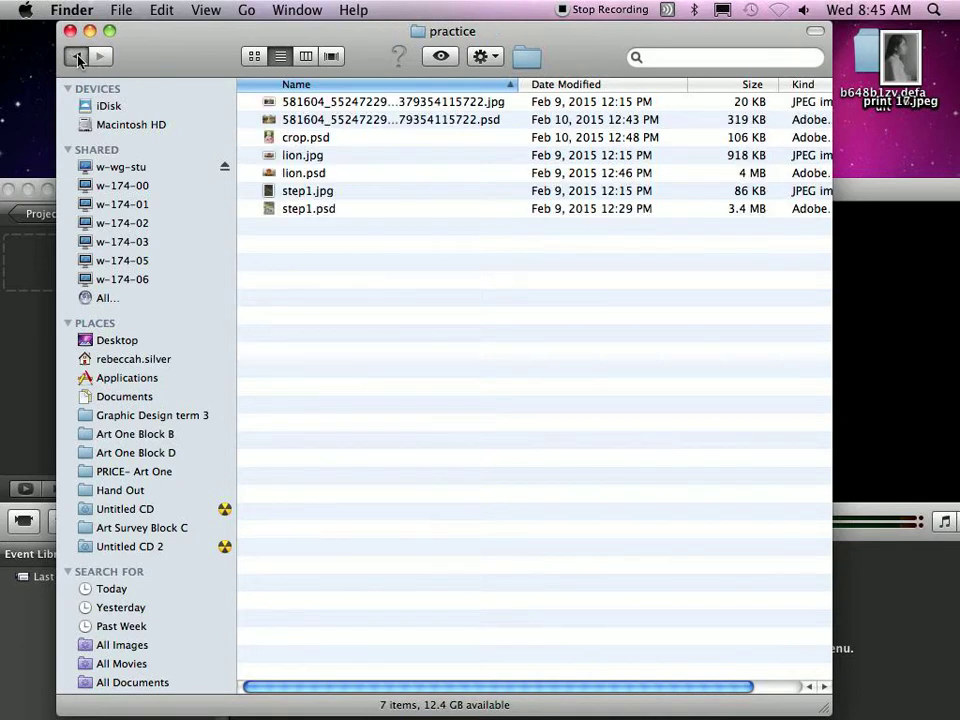
click(76, 54)
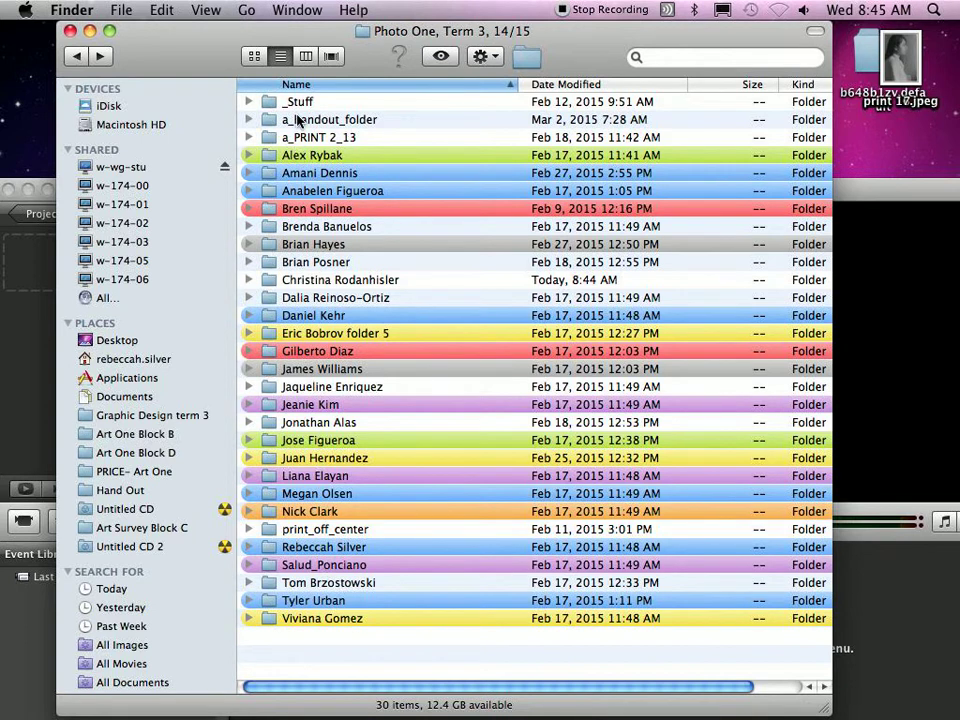
double_click(329, 119)
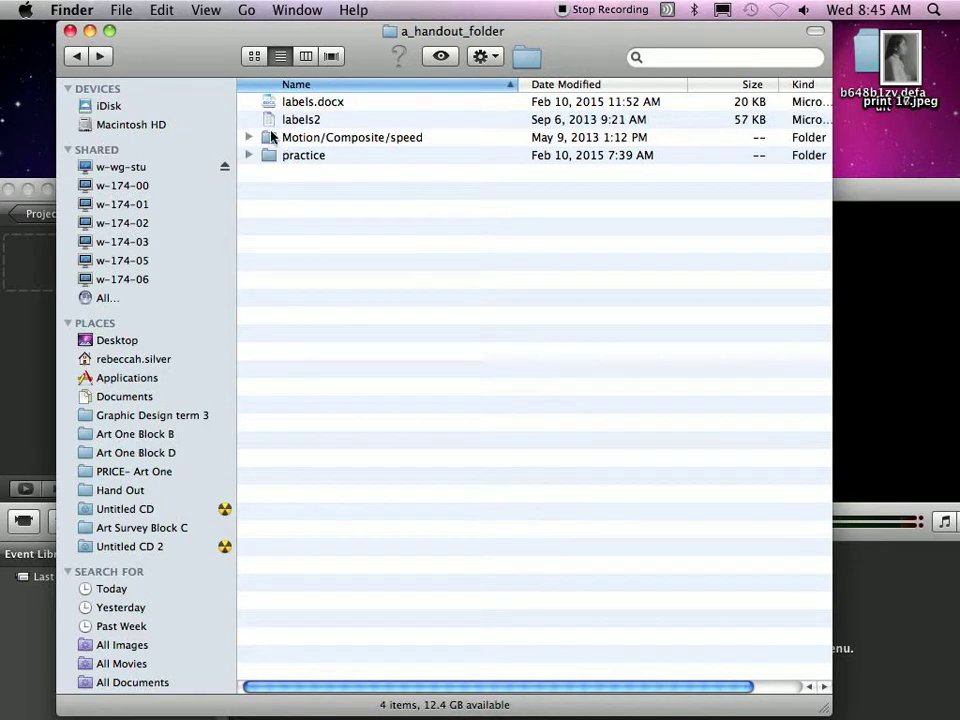
double_click(351, 137)
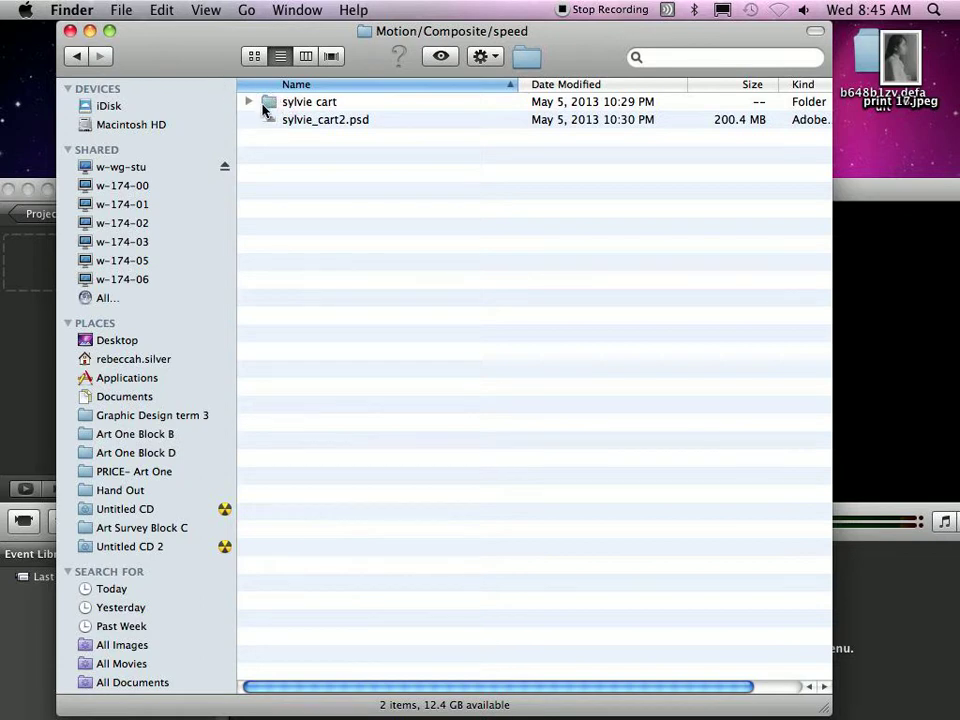
double_click(319, 101)
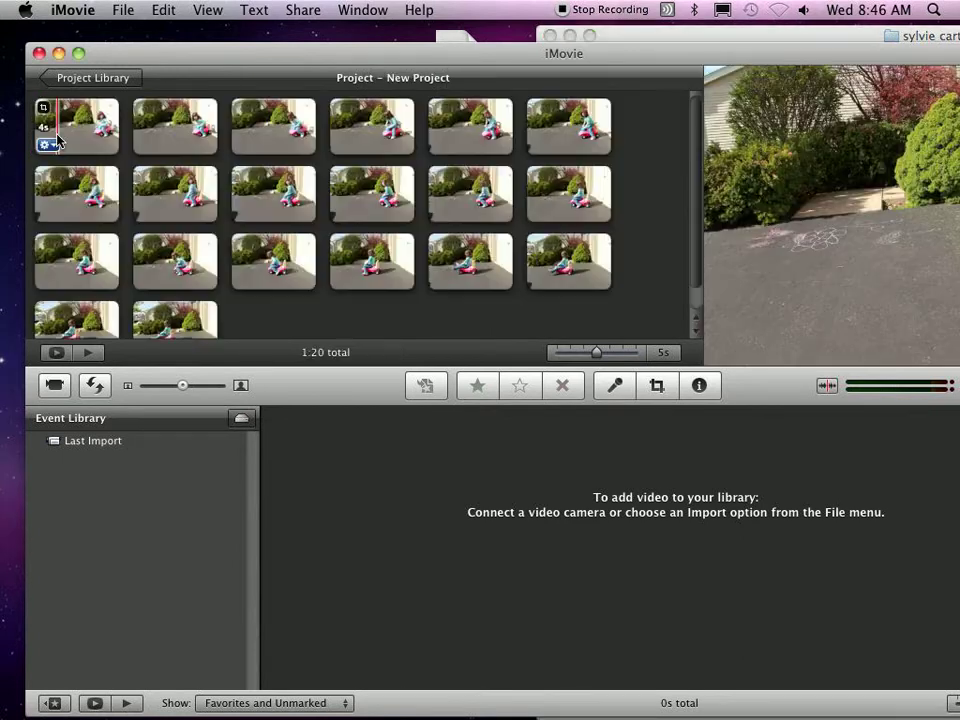
Step: Open the first clip's Inspector settings, setting Duration .1 and Applies to all stills
click(45, 145)
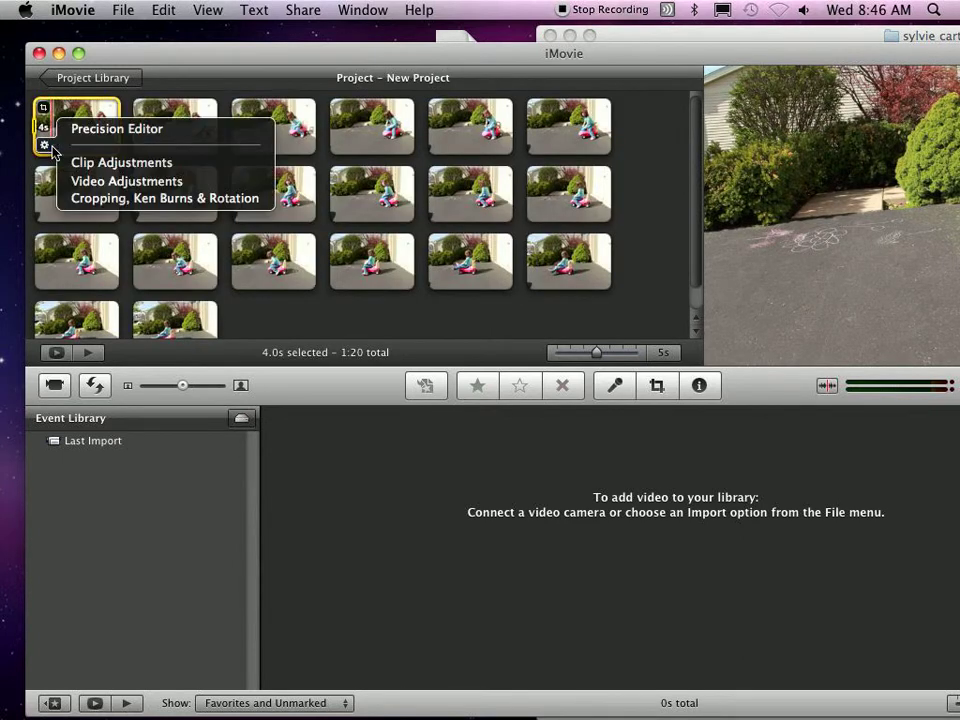
mouse_move(52, 120)
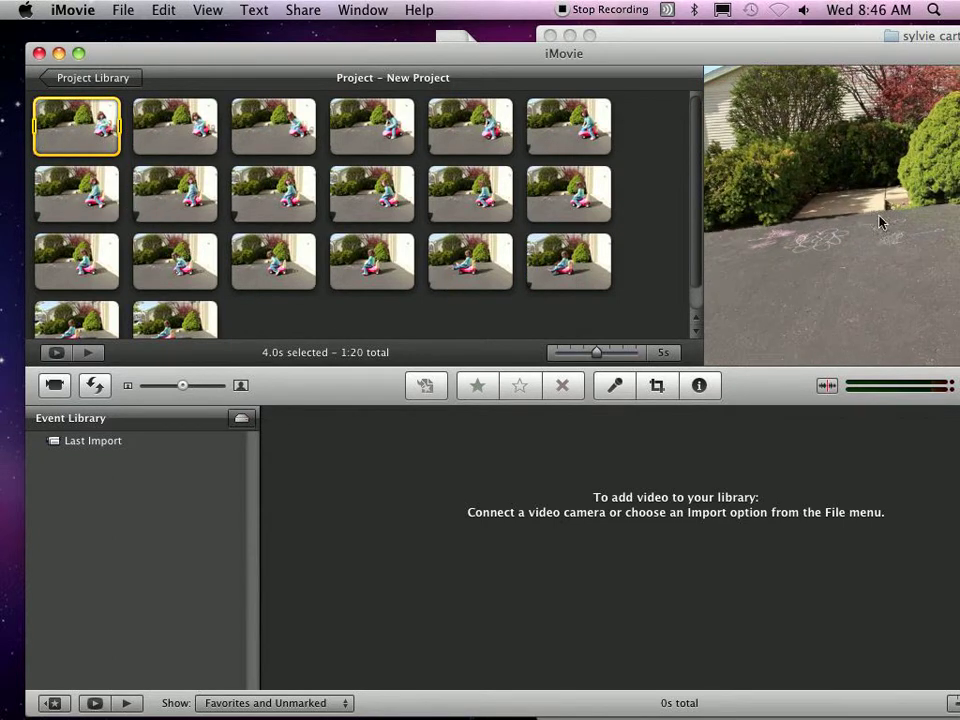
click(470, 194)
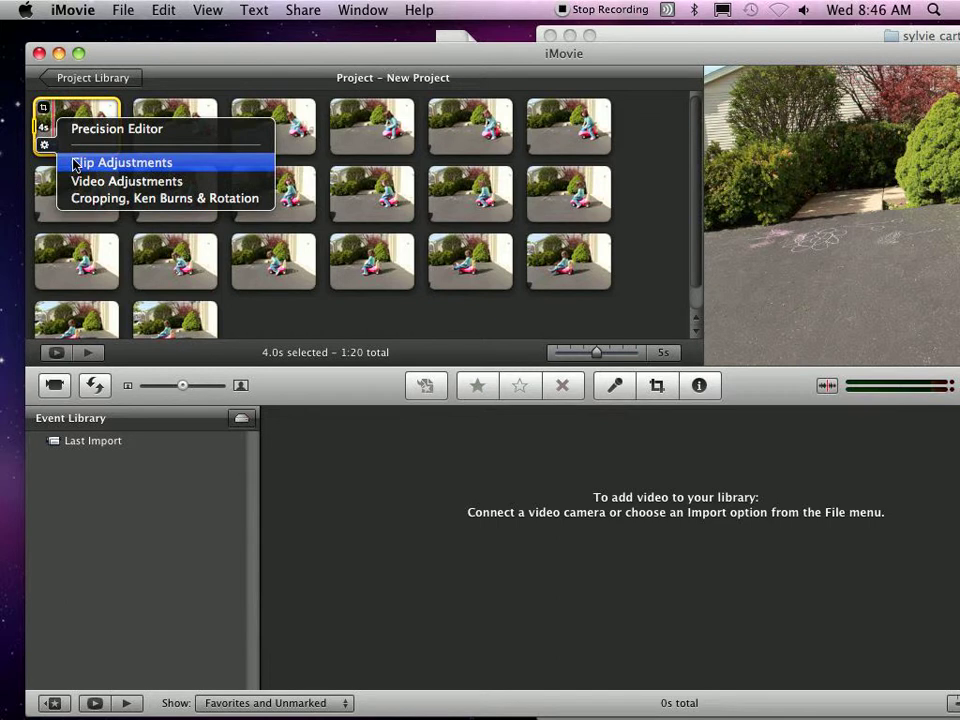
click(122, 162)
text(.1)
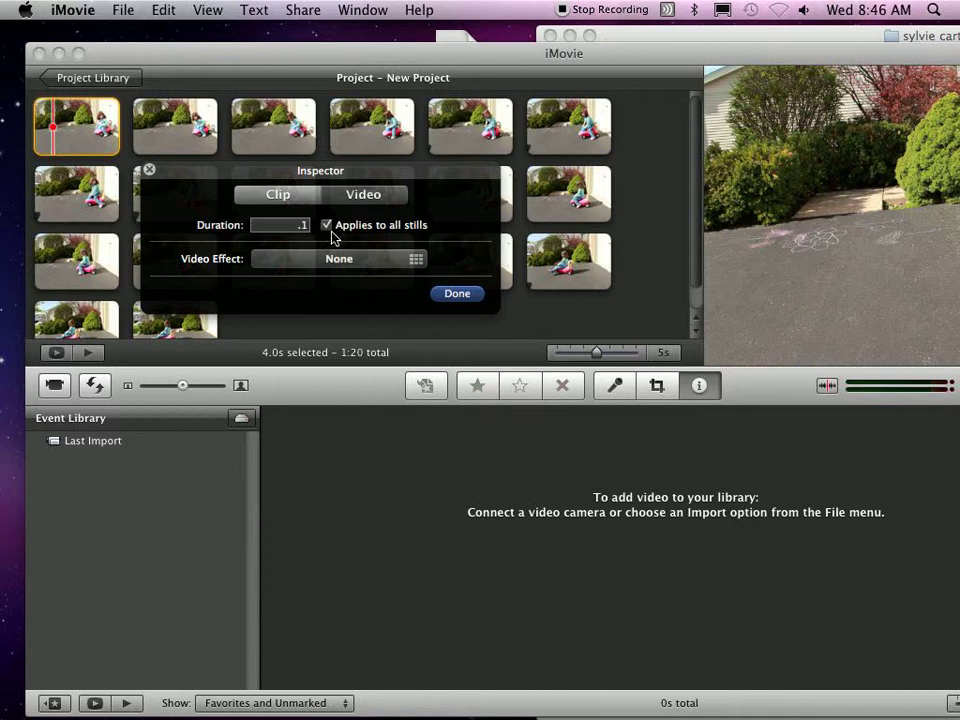
Step: Apply the 0.1-second duration to all stills, shortening the project to 2.6s
click(456, 293)
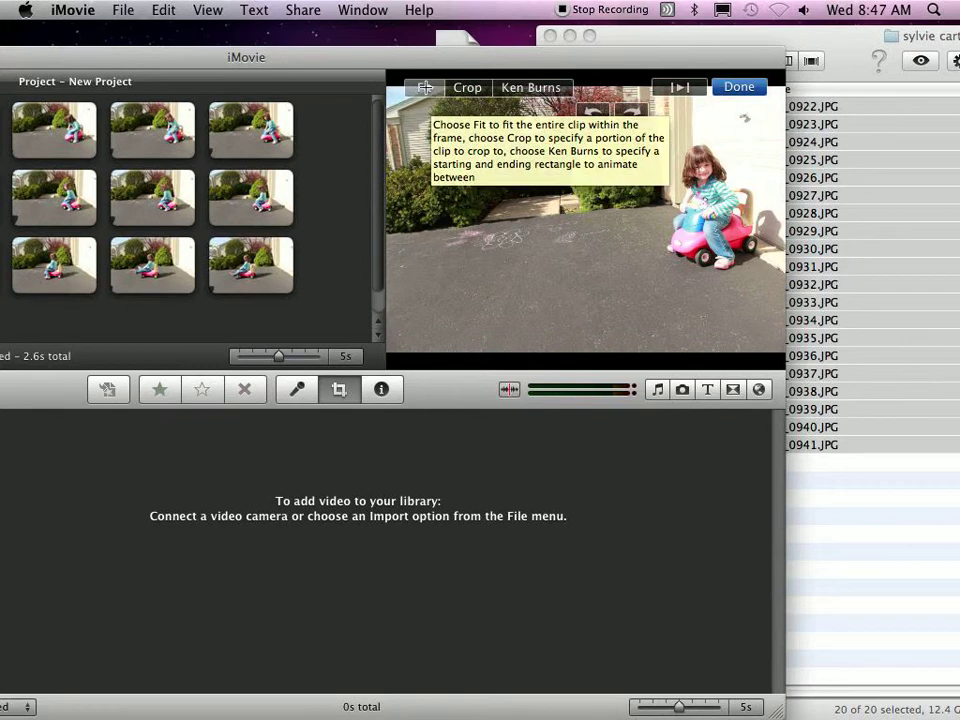
mouse_move(741, 87)
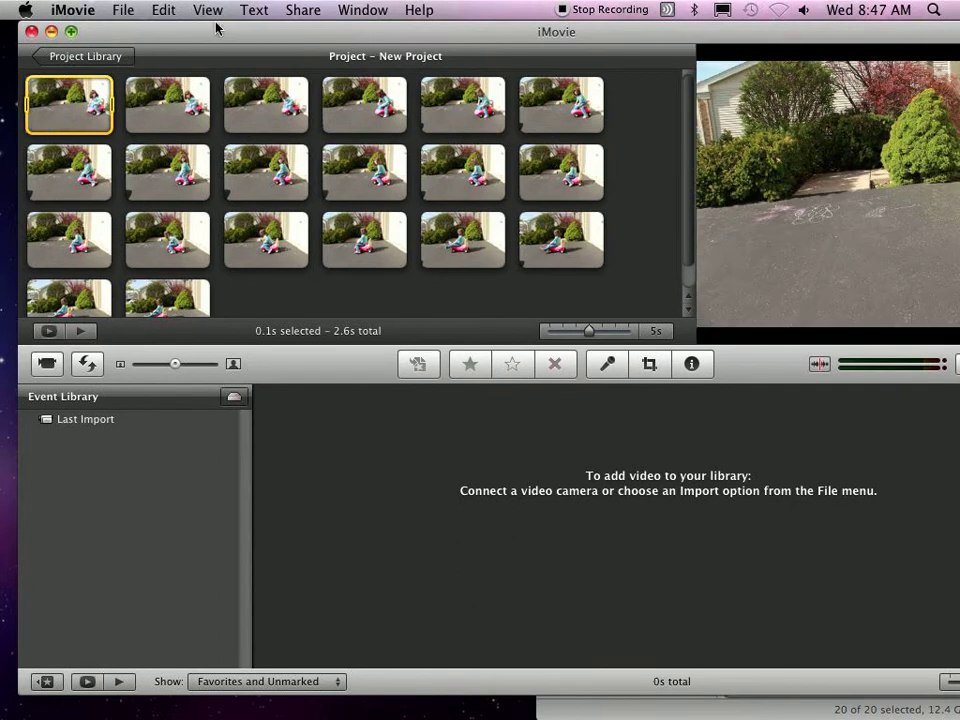
Step: Select all 20 photo clips using Edit > Select All
click(167, 10)
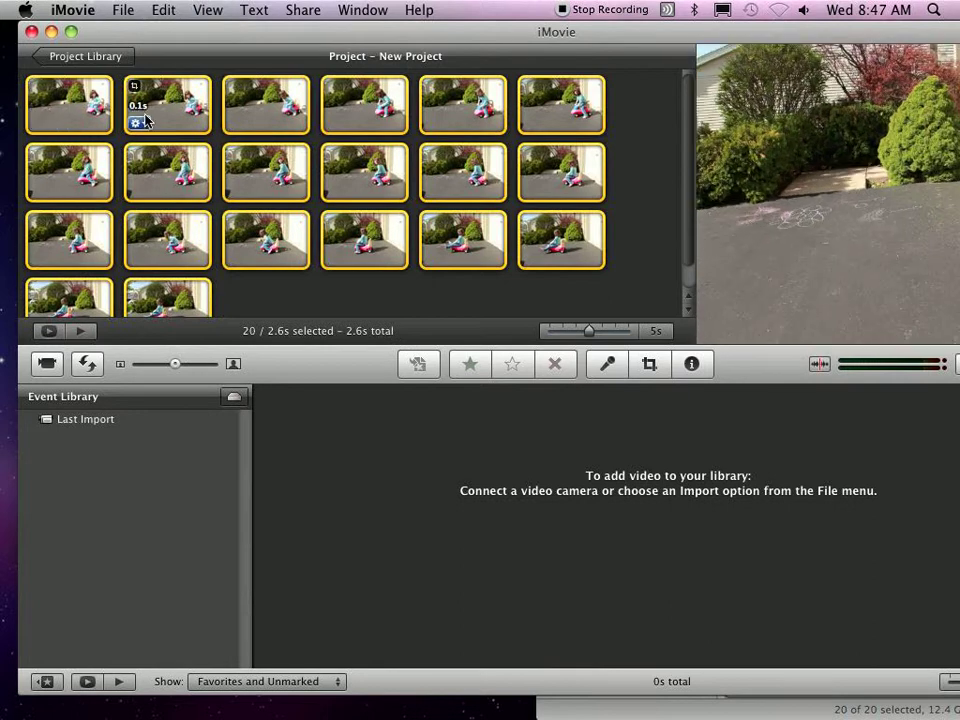
click(649, 364)
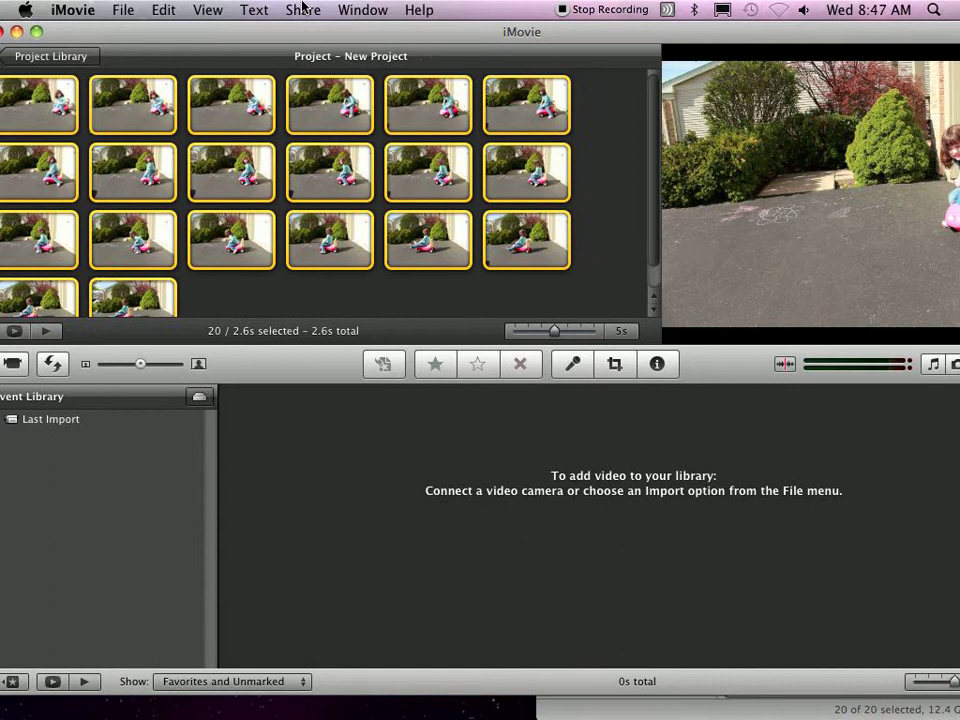
click(303, 11)
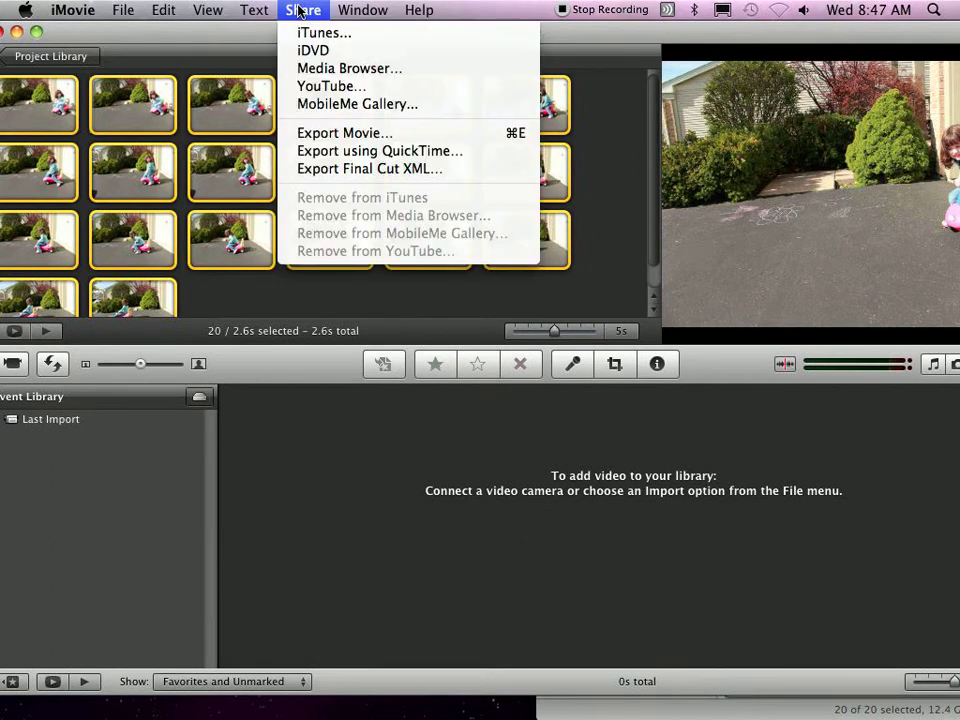
click(207, 9)
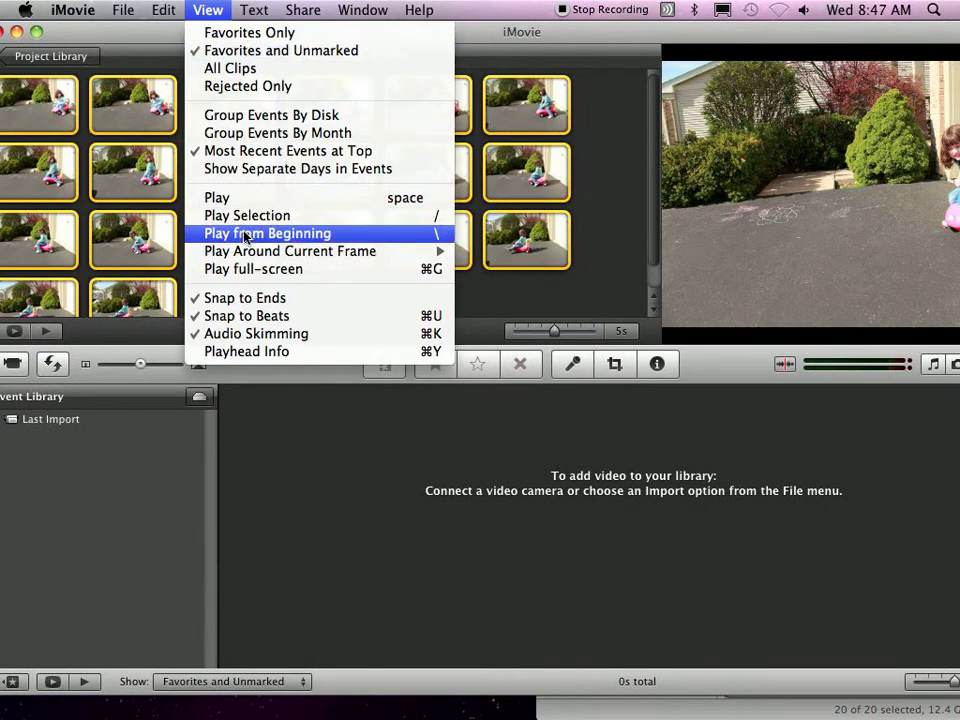
mouse_move(254, 269)
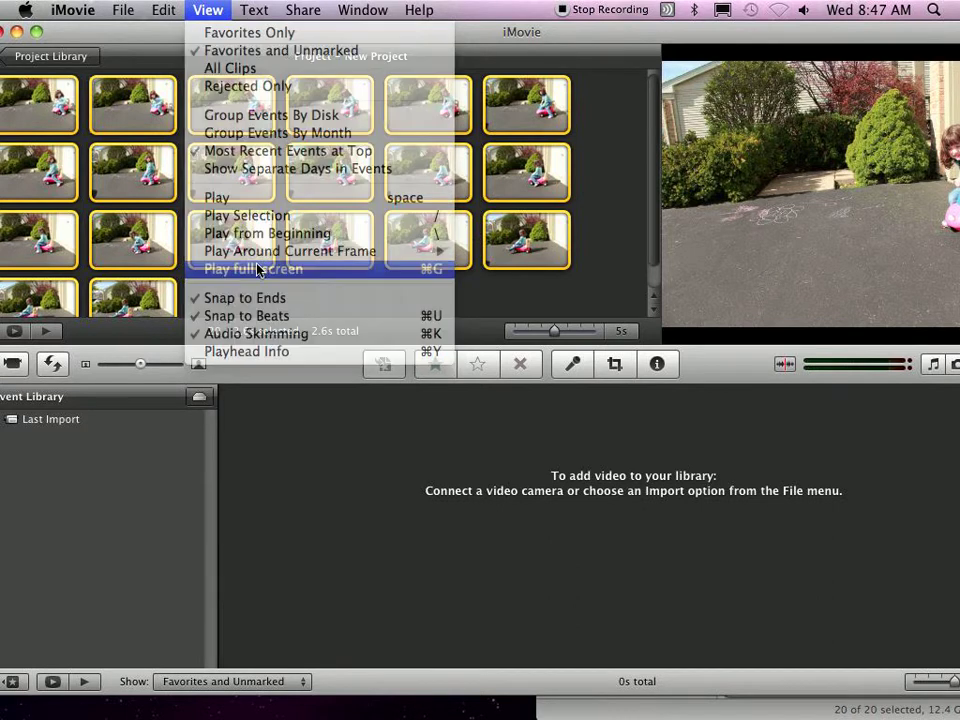
click(252, 269)
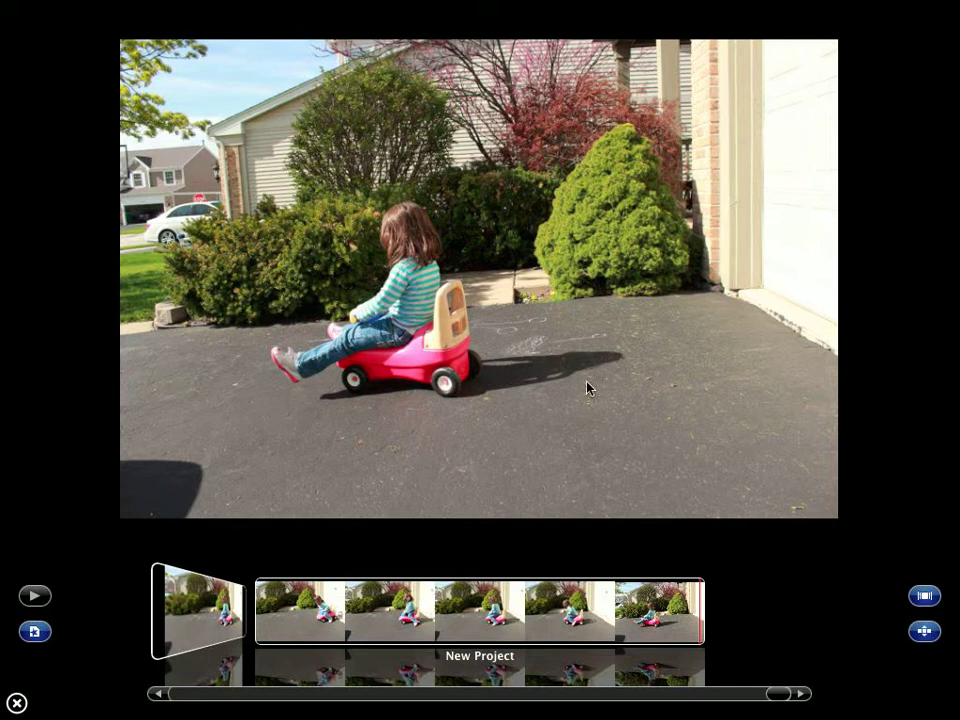
click(34, 595)
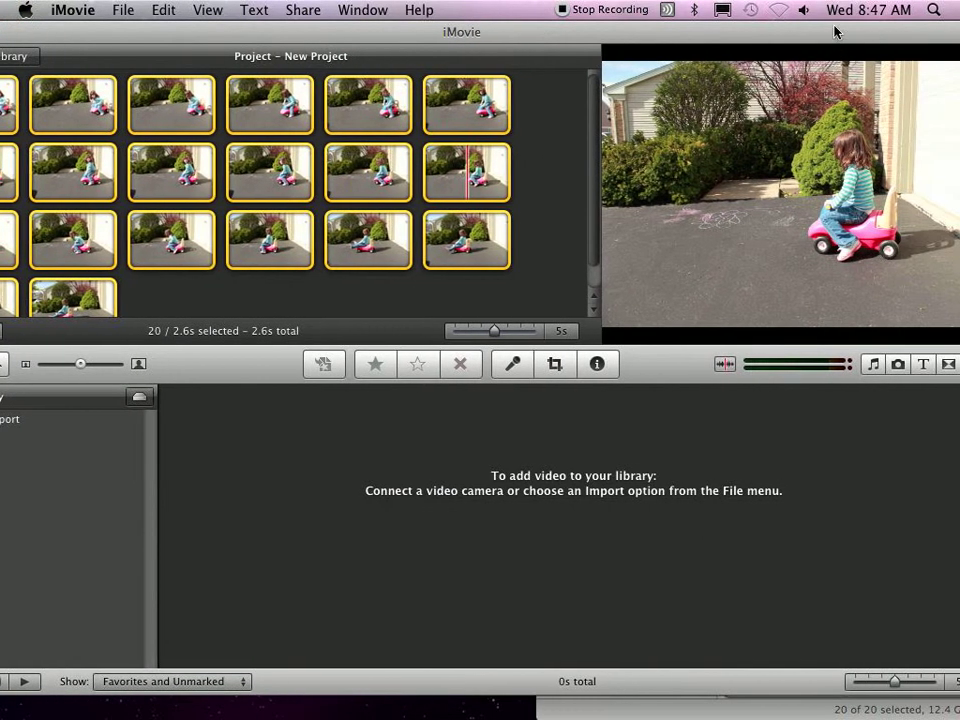
Step: Browse iTunes Music, GarageBand, 90's Music, iTunes Movies and iMovie Sound Effects
click(870, 364)
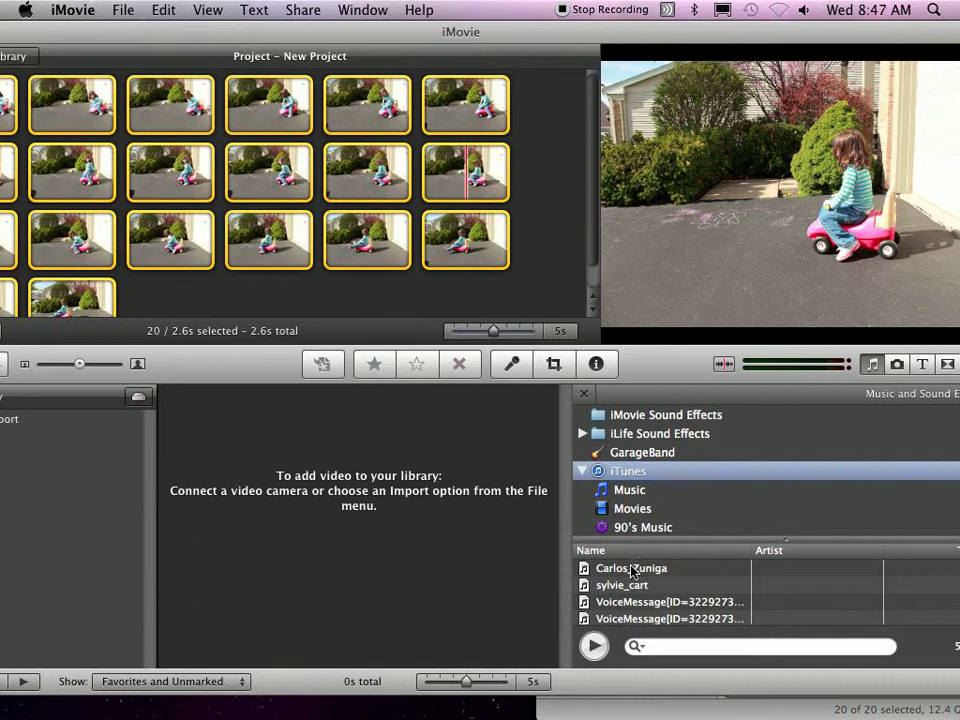
click(628, 489)
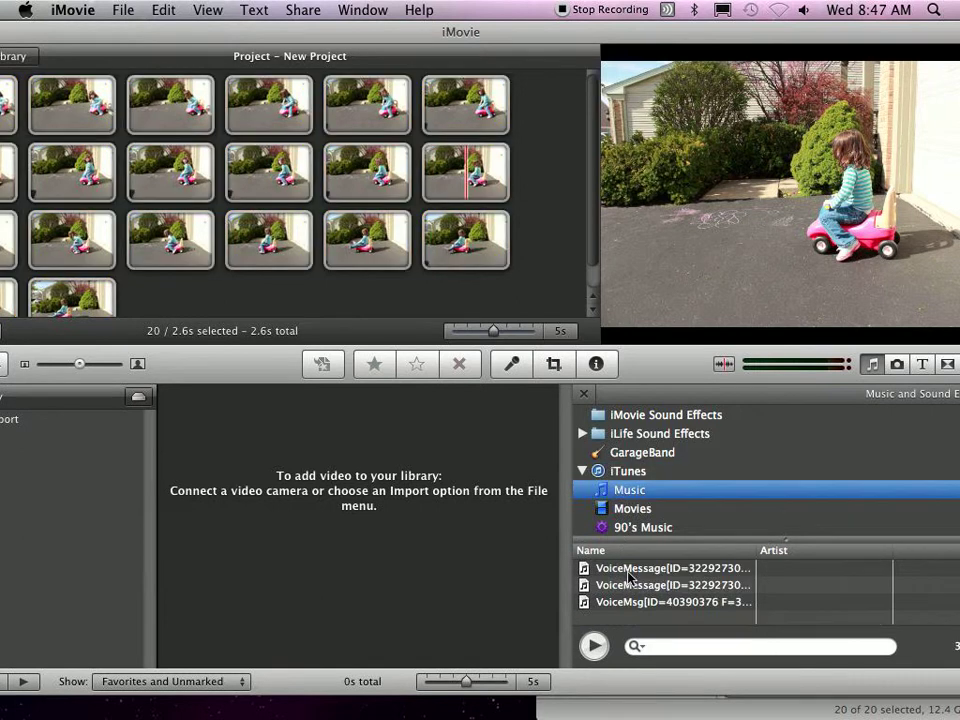
click(642, 452)
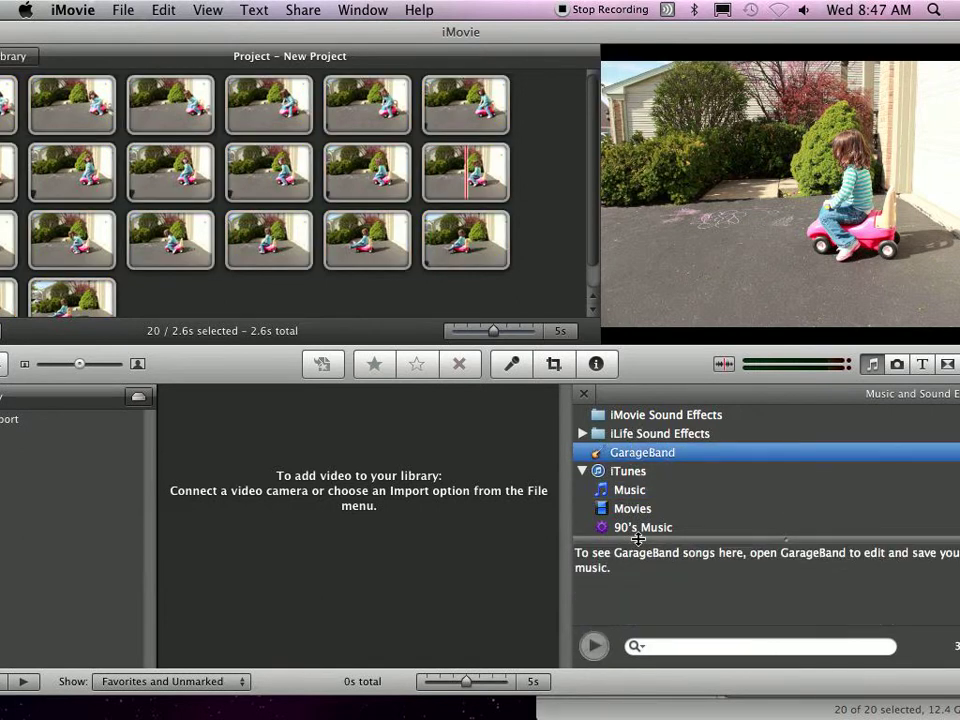
click(641, 526)
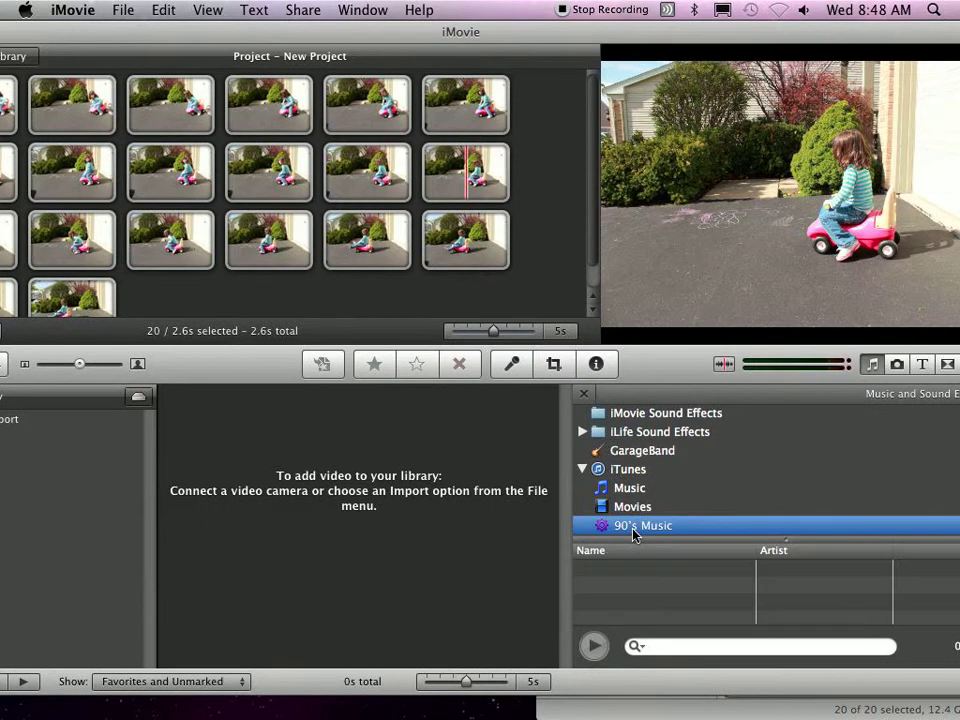
click(633, 506)
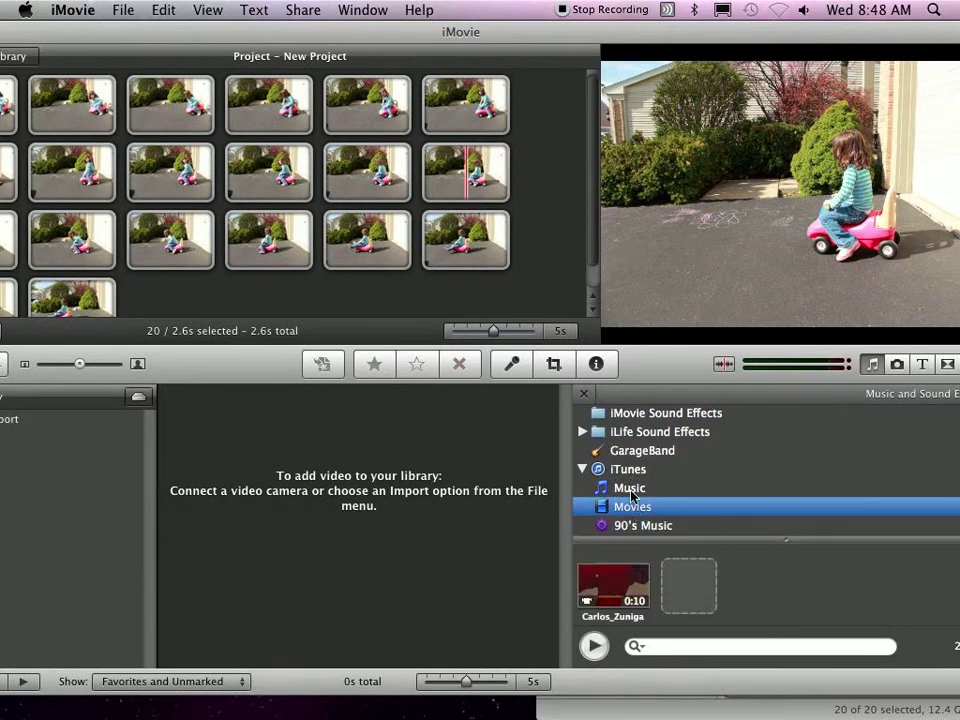
click(666, 413)
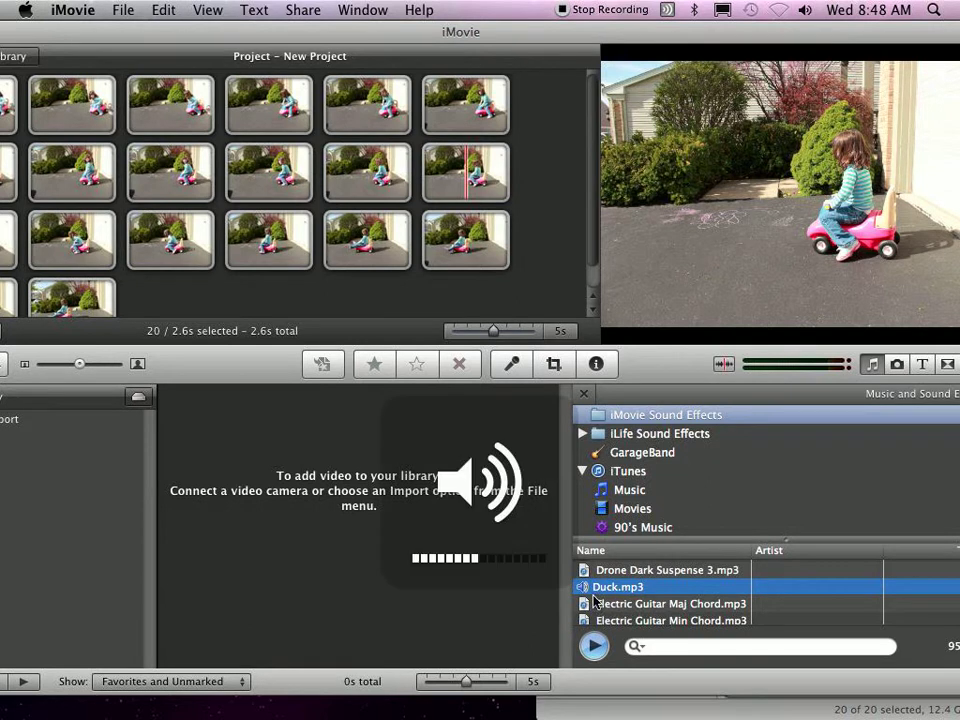
Step: In iLife Sound Effects, preview Broadcast News Long, Camera Shutter and Busy Station, then pick Campfire
click(659, 433)
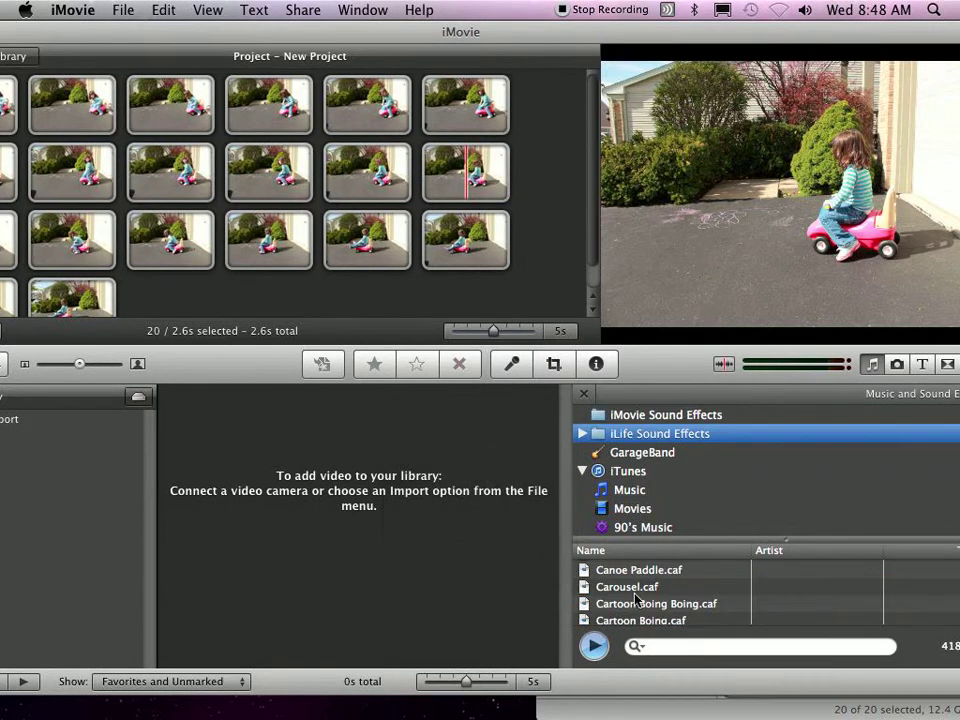
scroll(down, 3)
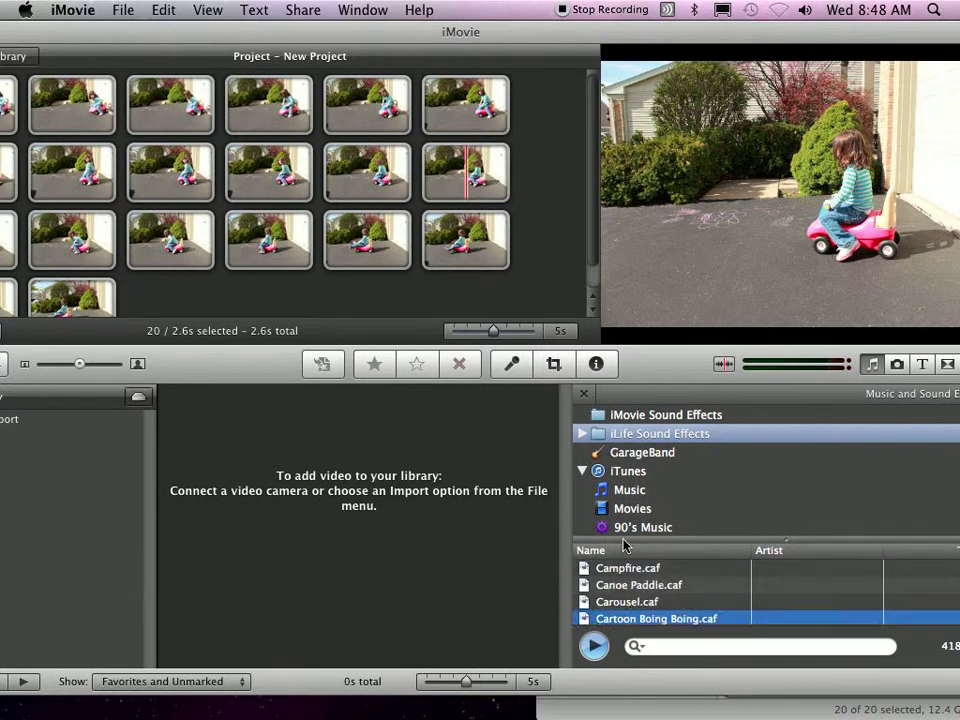
click(666, 414)
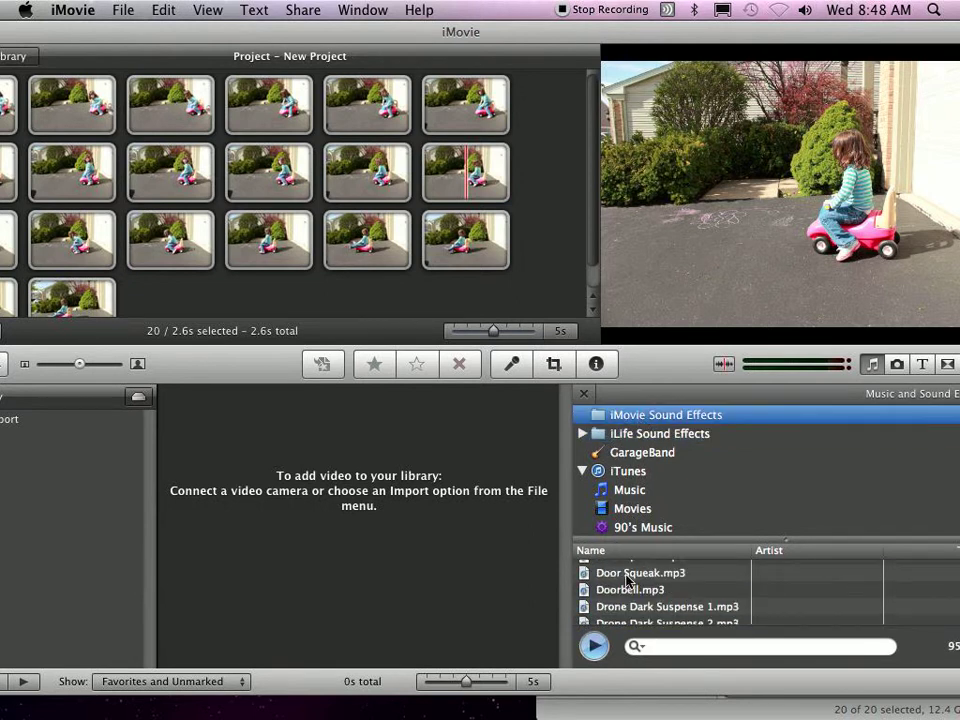
click(659, 433)
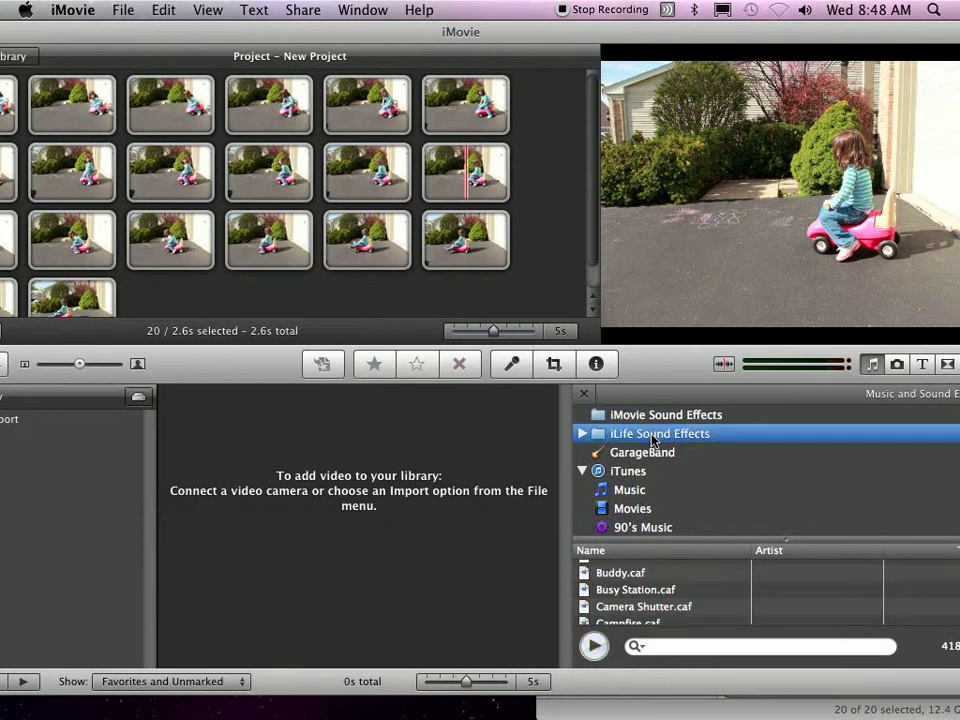
click(657, 602)
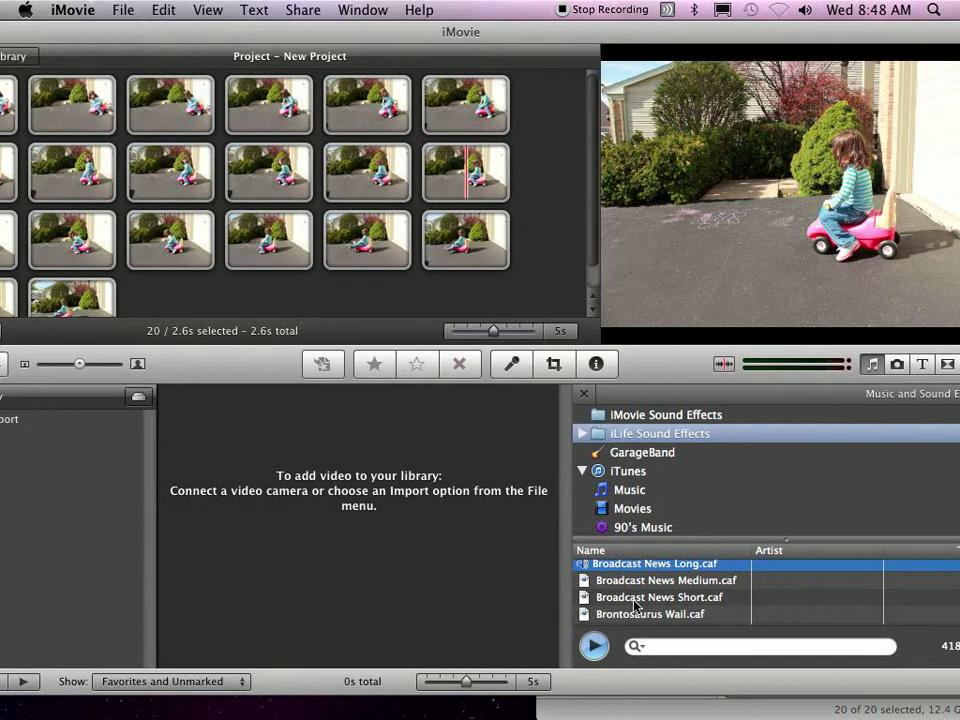
click(650, 564)
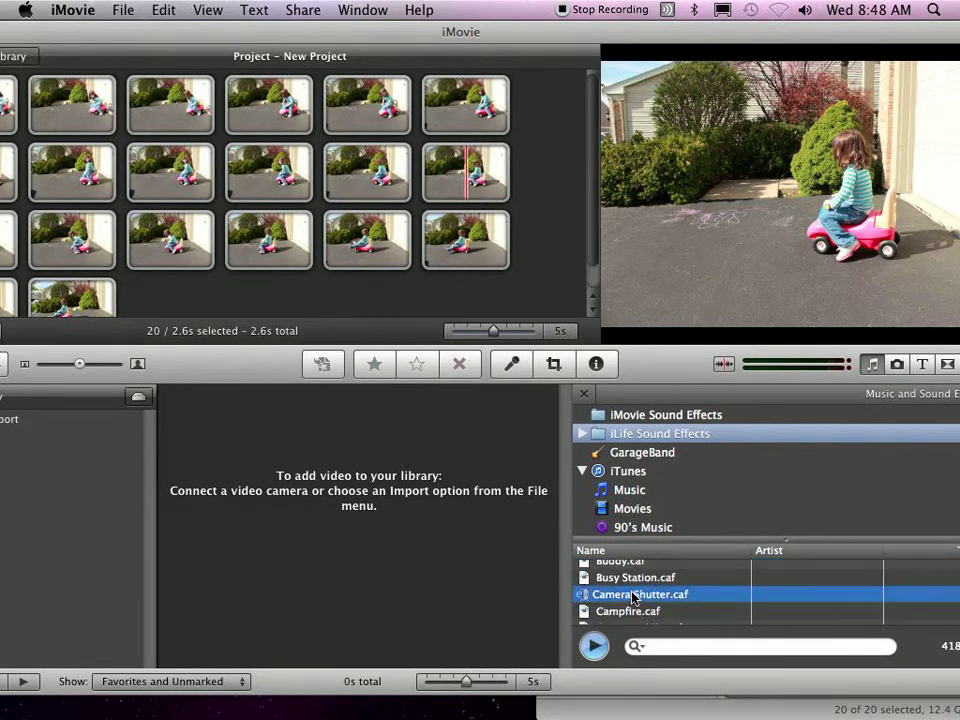
click(626, 577)
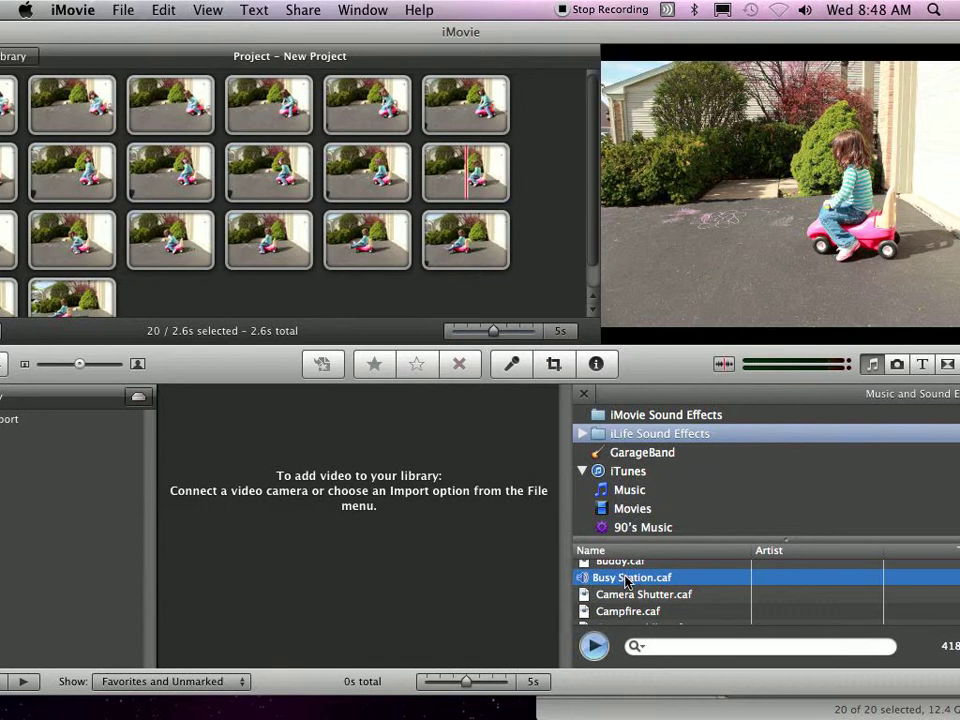
click(624, 610)
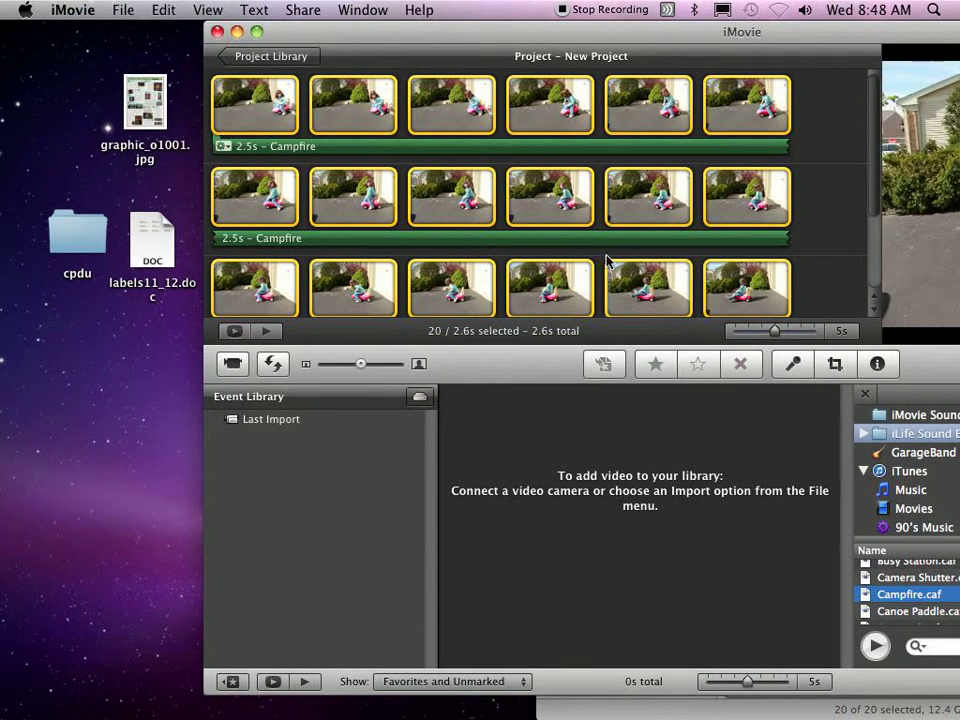
Step: Scroll the project to view the Campfire sound beneath the photo clips
scroll(down, 3)
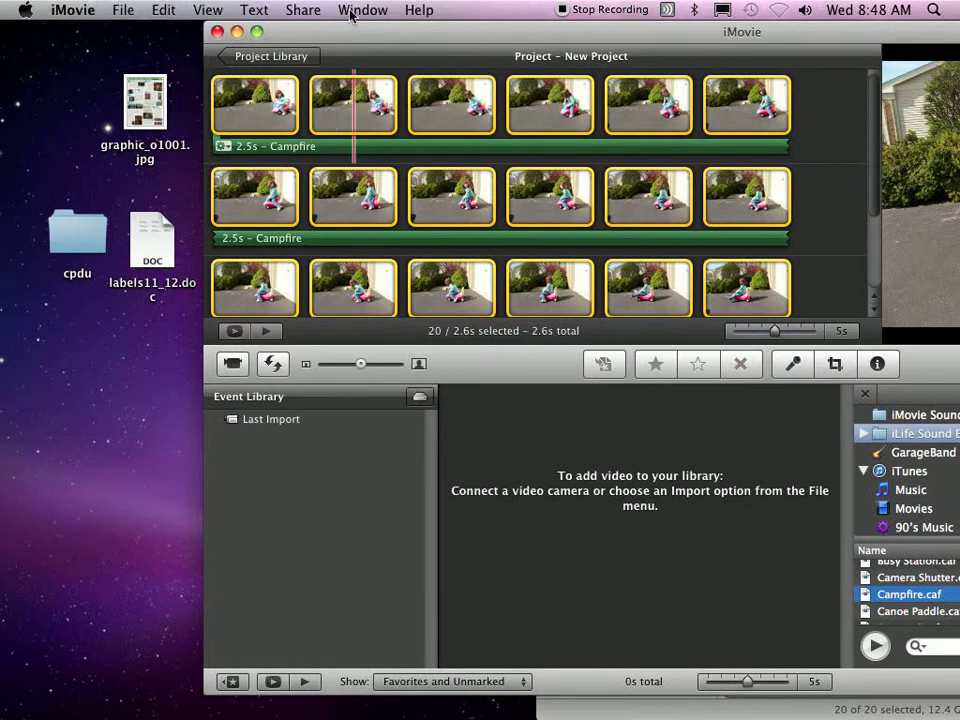
Step: Choose Share > Export using QuickTime and browse to the class folders on the server
click(330, 9)
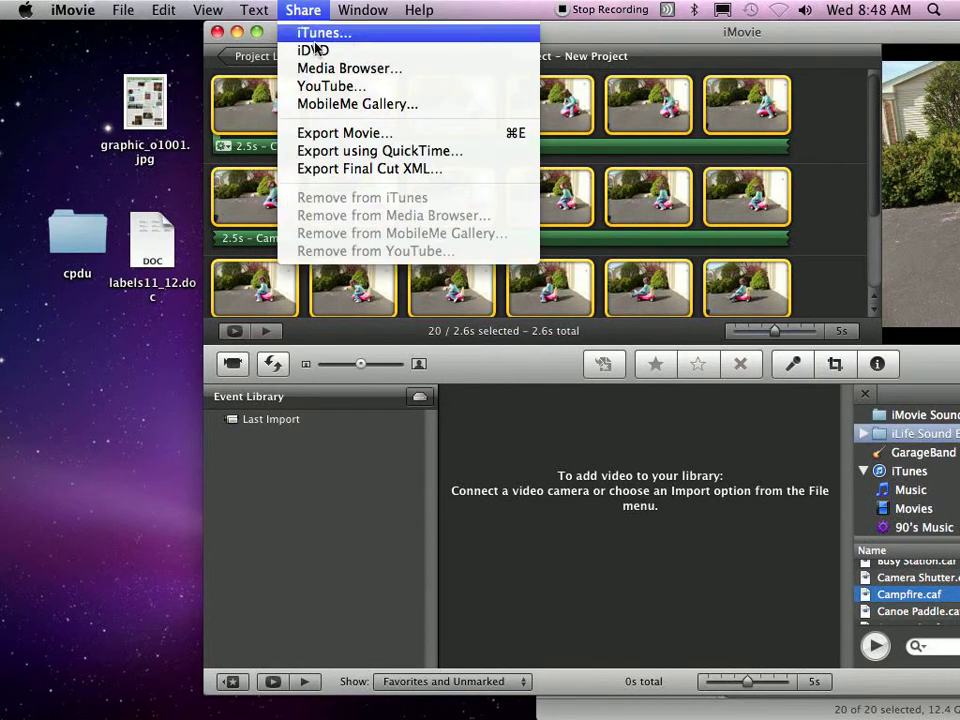
mouse_move(335, 168)
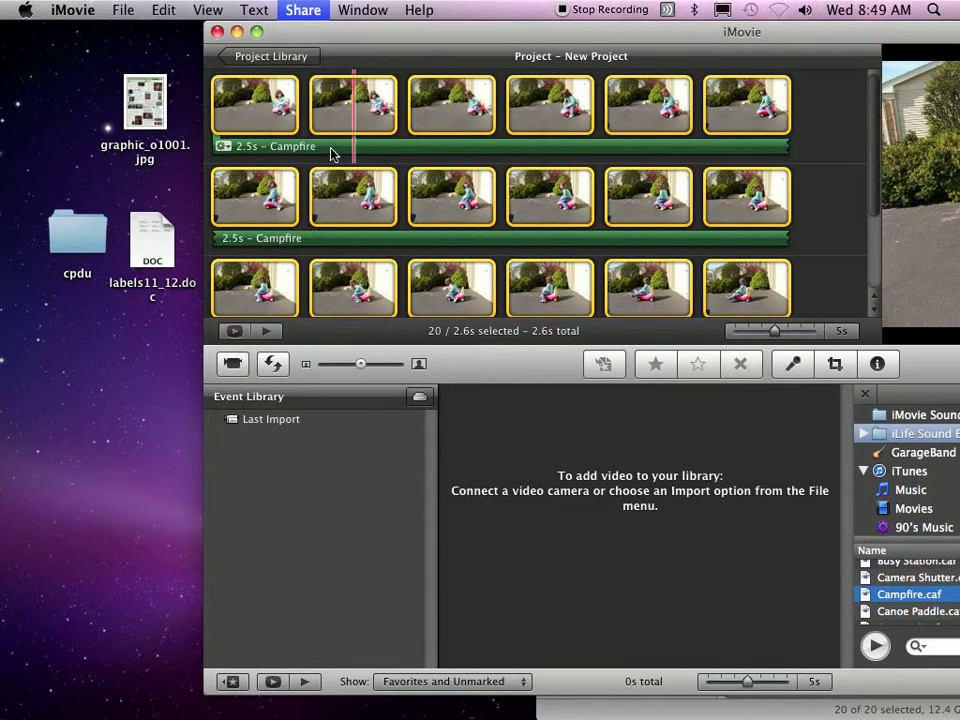
click(330, 11)
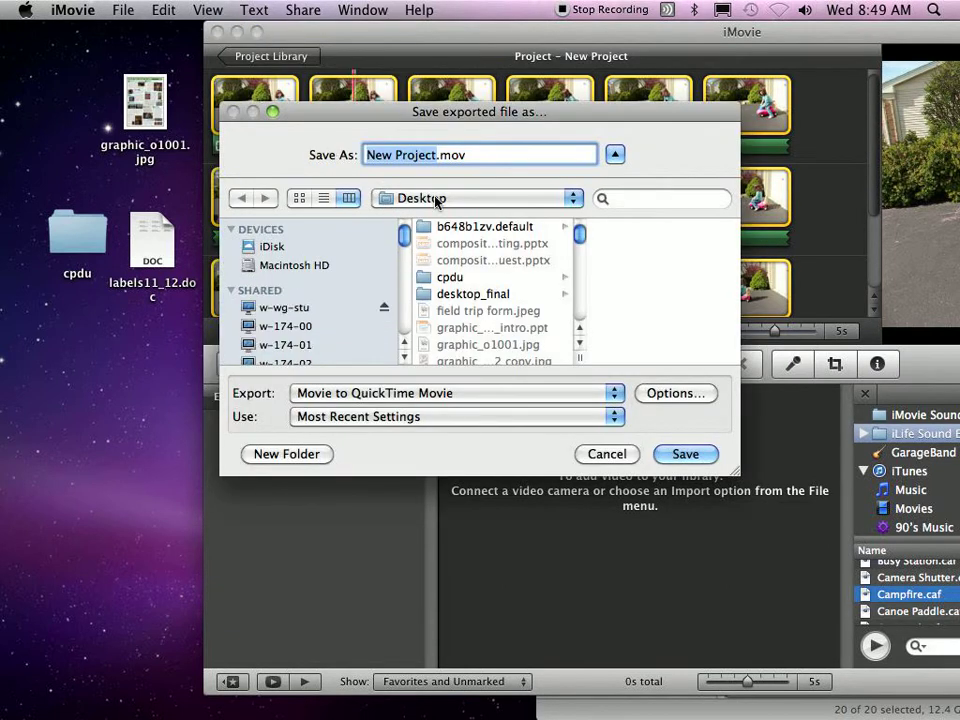
click(286, 307)
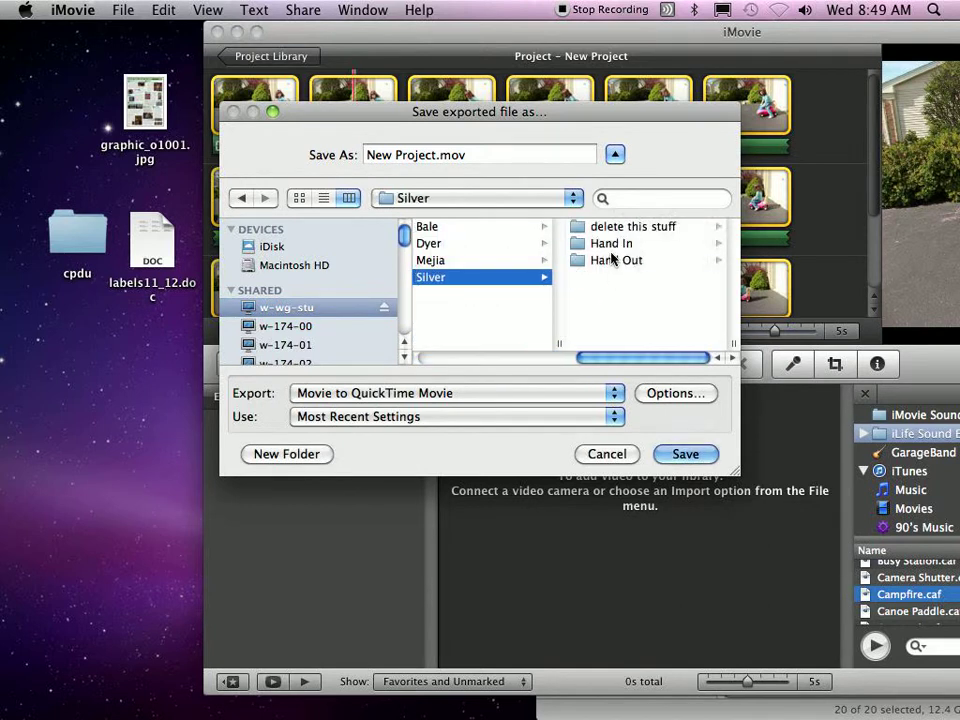
click(615, 260)
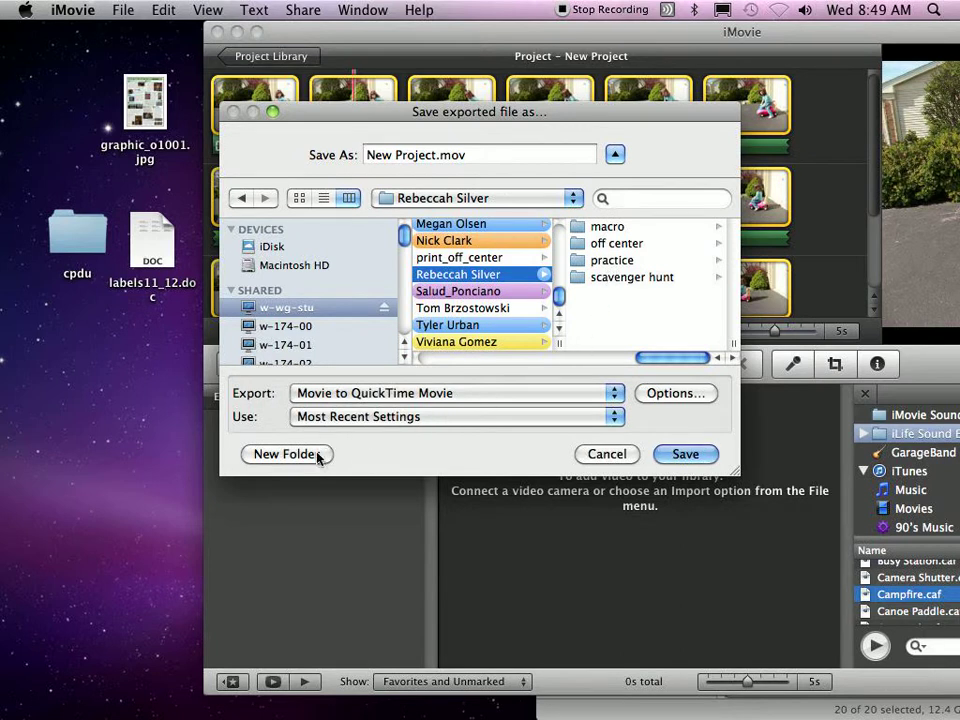
Step: Create a 'stop motion practice' folder and save the movie there as '1st movie'
click(286, 454)
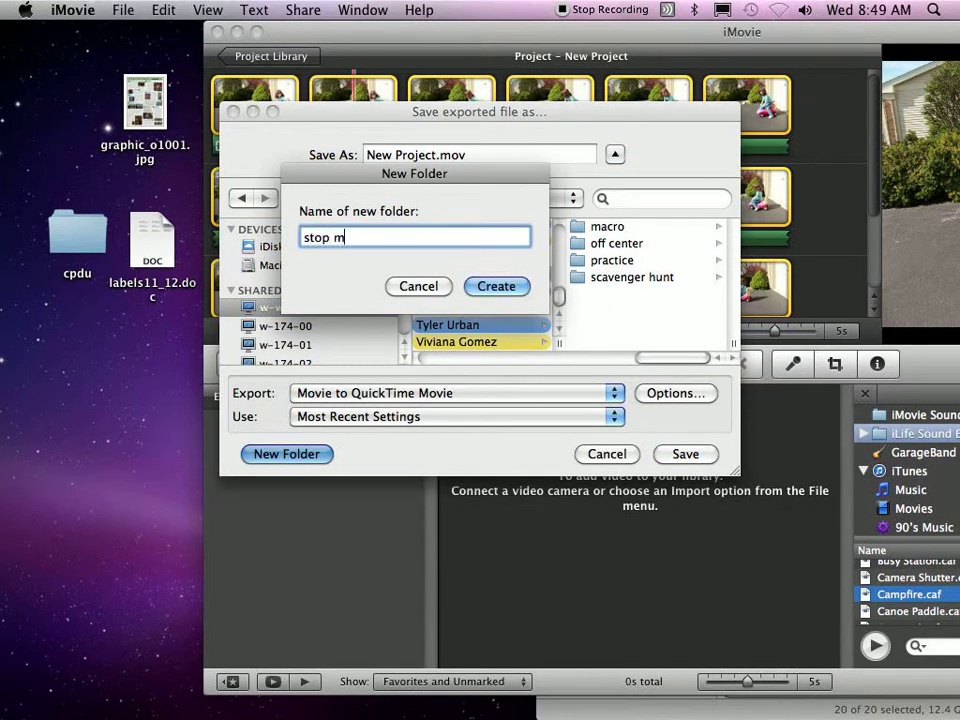
text(otion practice)
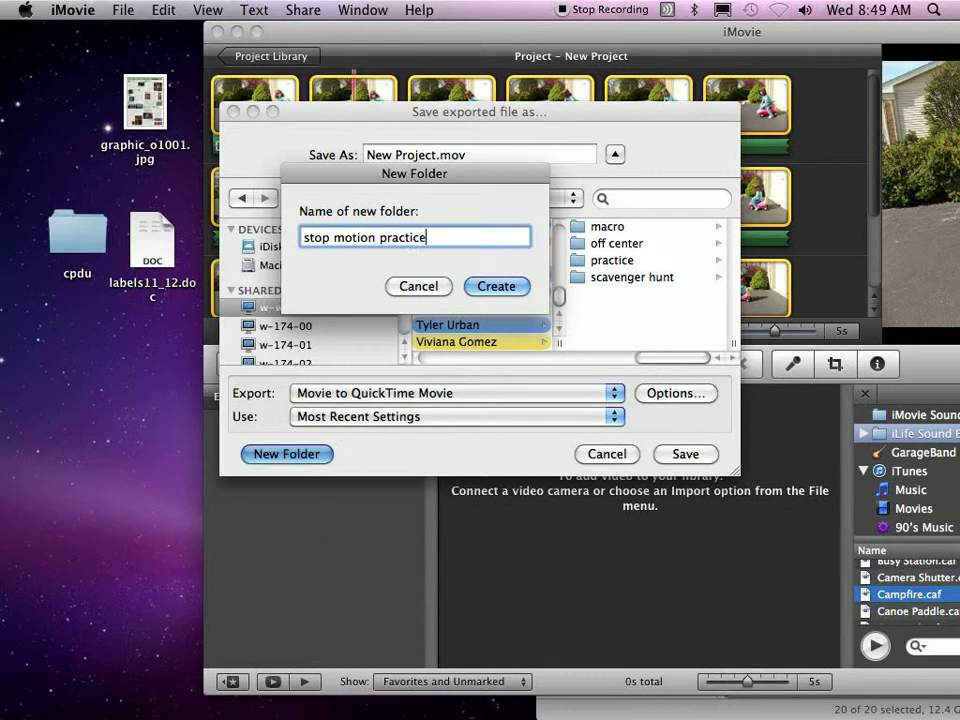
click(496, 286)
text(1st movie)
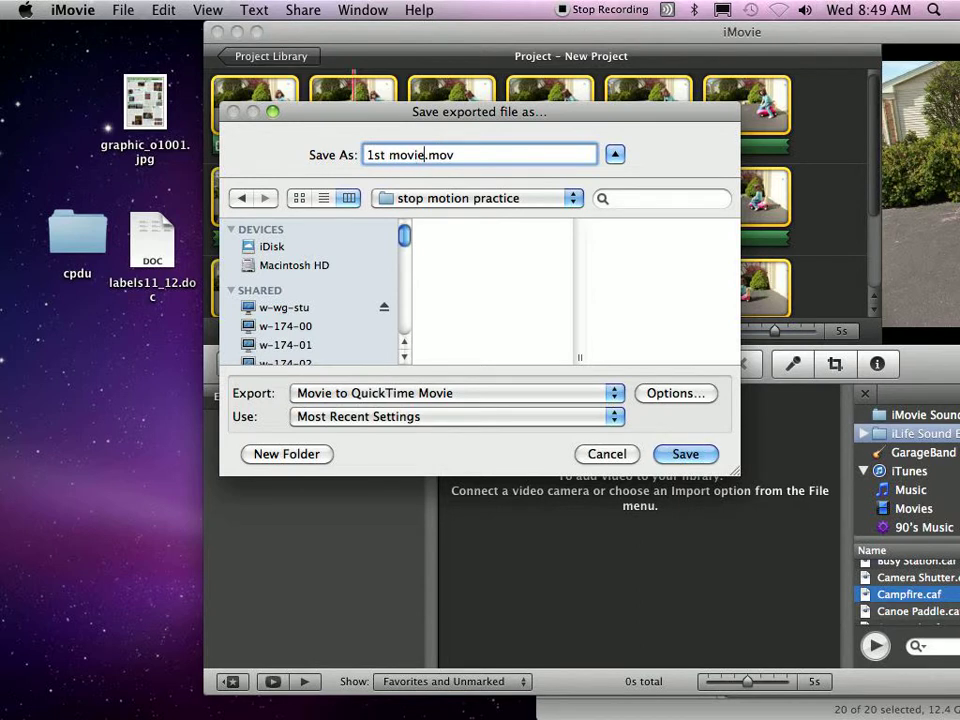
click(685, 454)
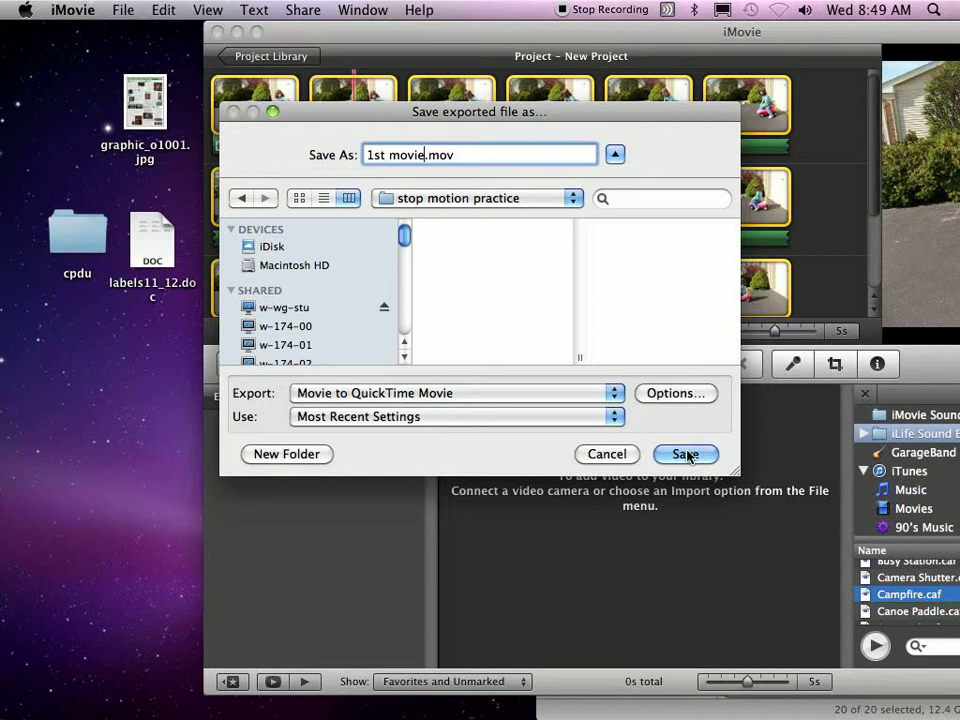
click(685, 454)
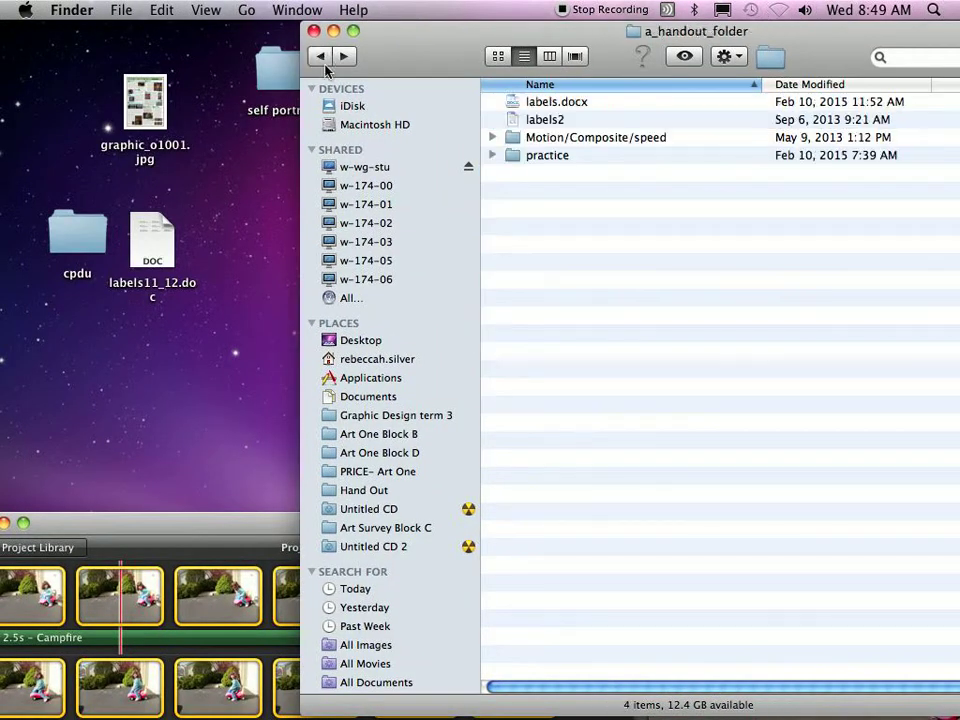
Step: Open 1st movie.mov from your folder's stop motion practice subfolder in QuickTime
click(318, 56)
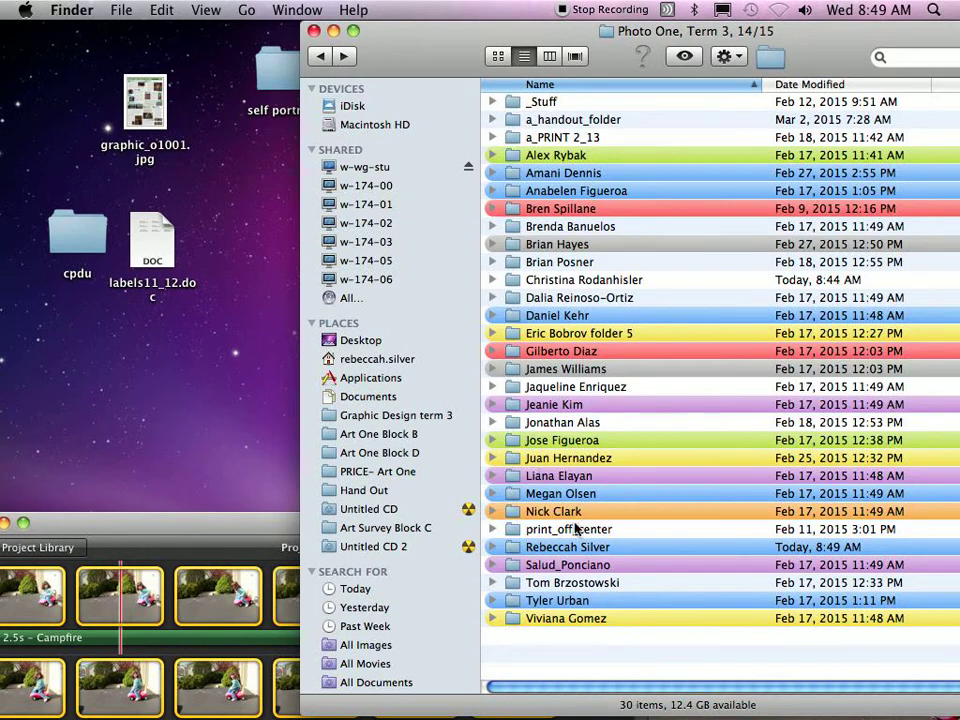
double_click(567, 547)
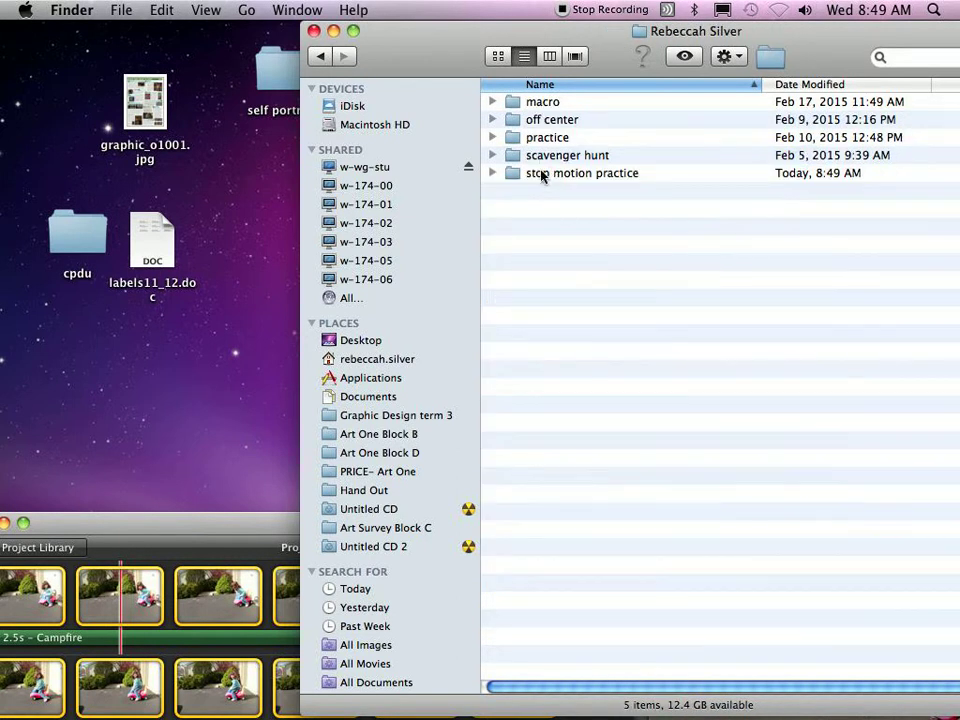
double_click(581, 173)
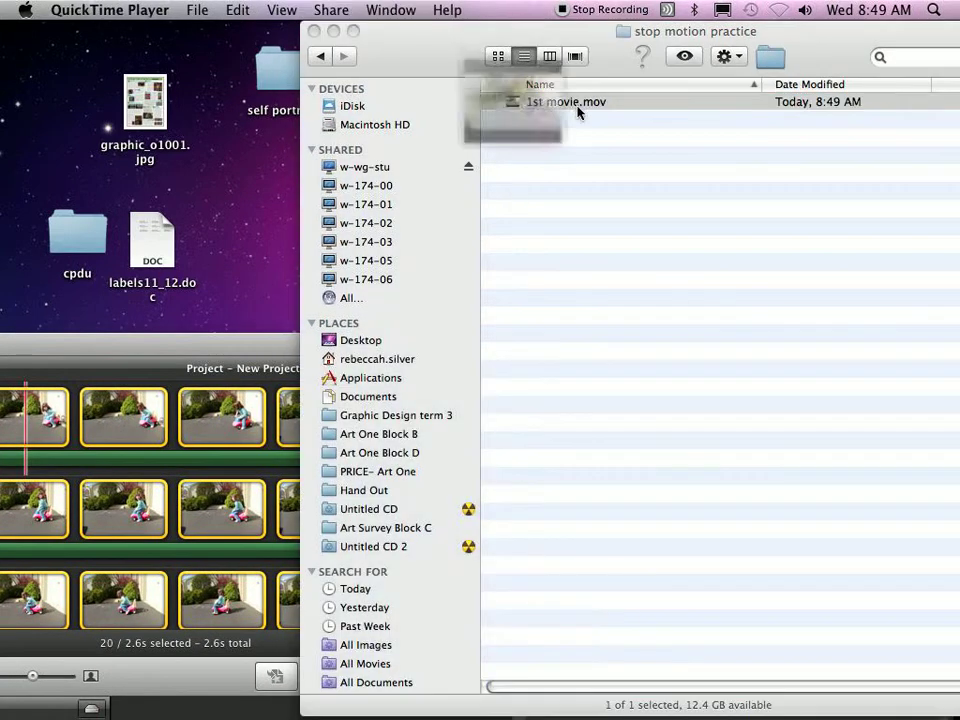
double_click(563, 102)
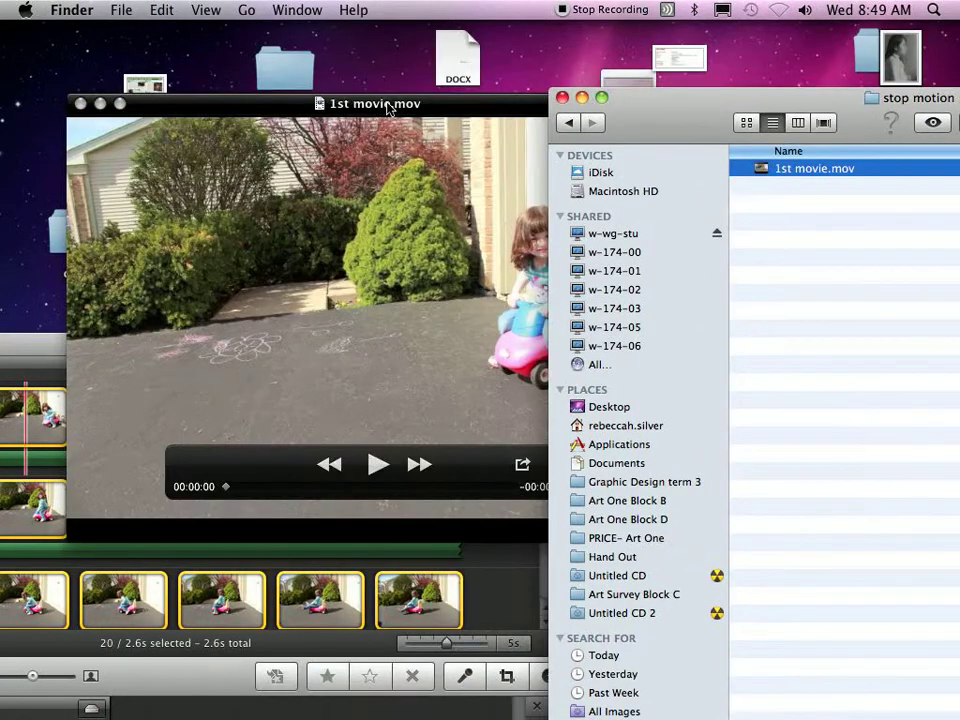
Step: Bring the 1st movie.mov window forward and play it from the start several times
click(375, 464)
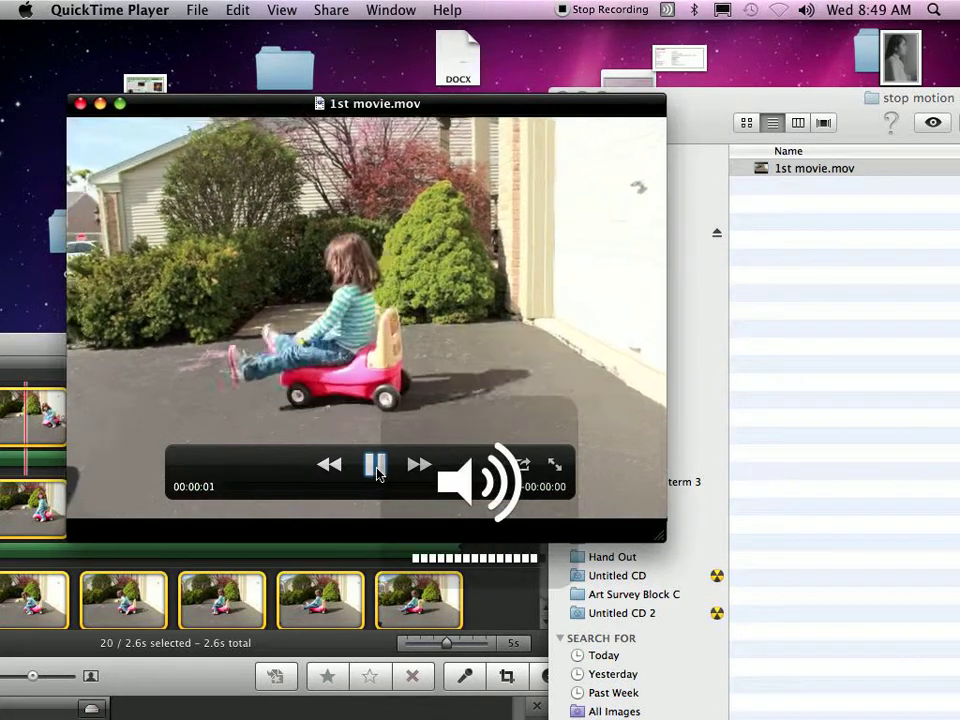
click(376, 464)
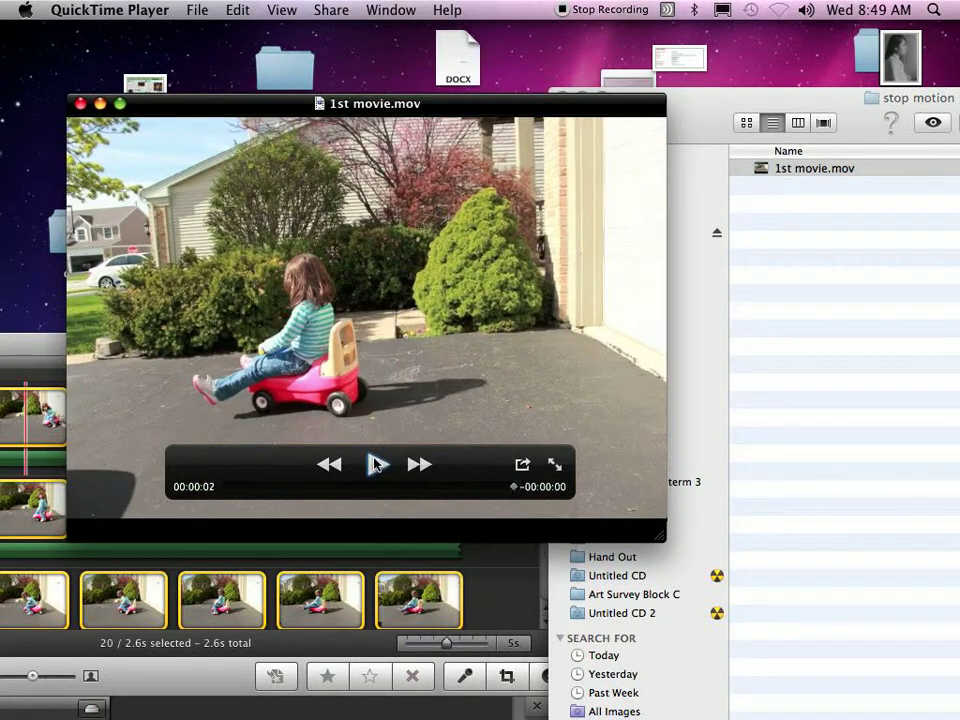
click(375, 464)
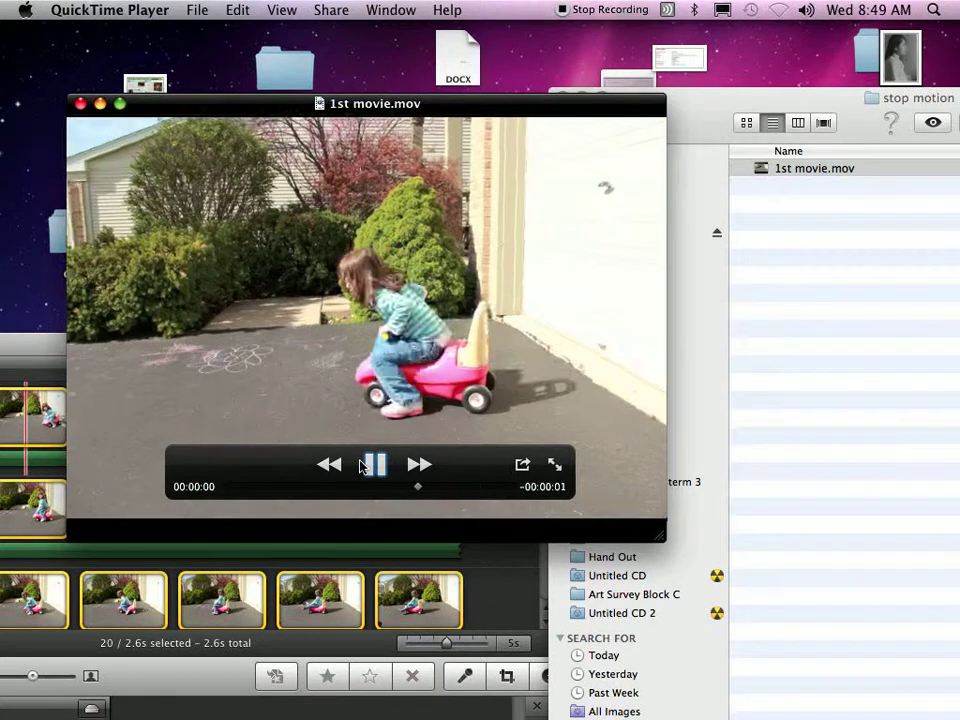
click(374, 464)
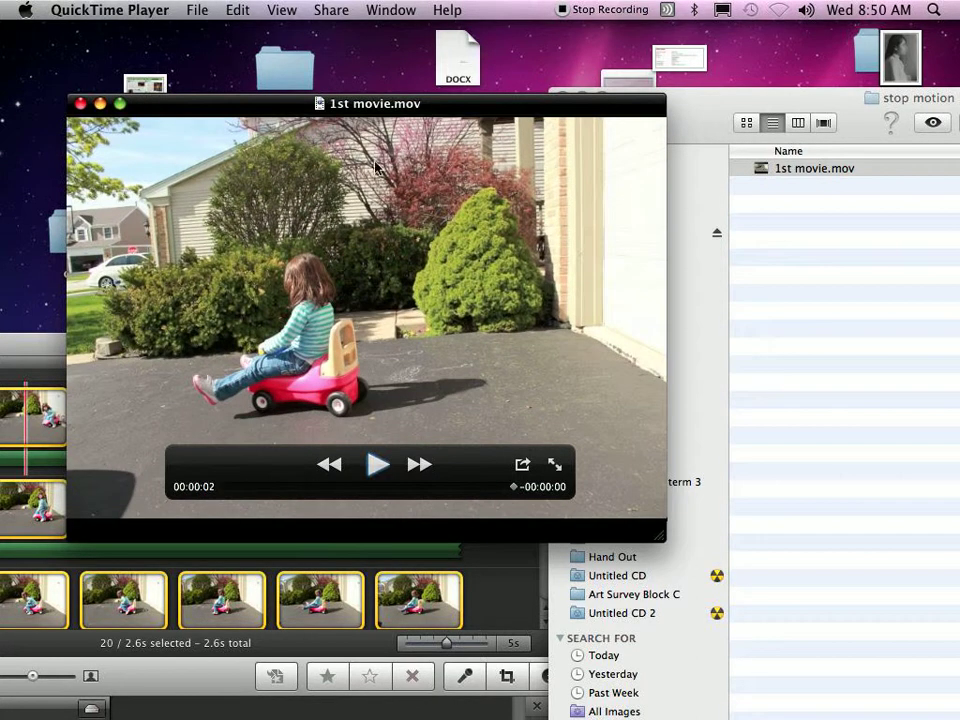
Step: Move the movie window higher on the desktop and turn on View > Loop
drag(373, 103, 747, 52)
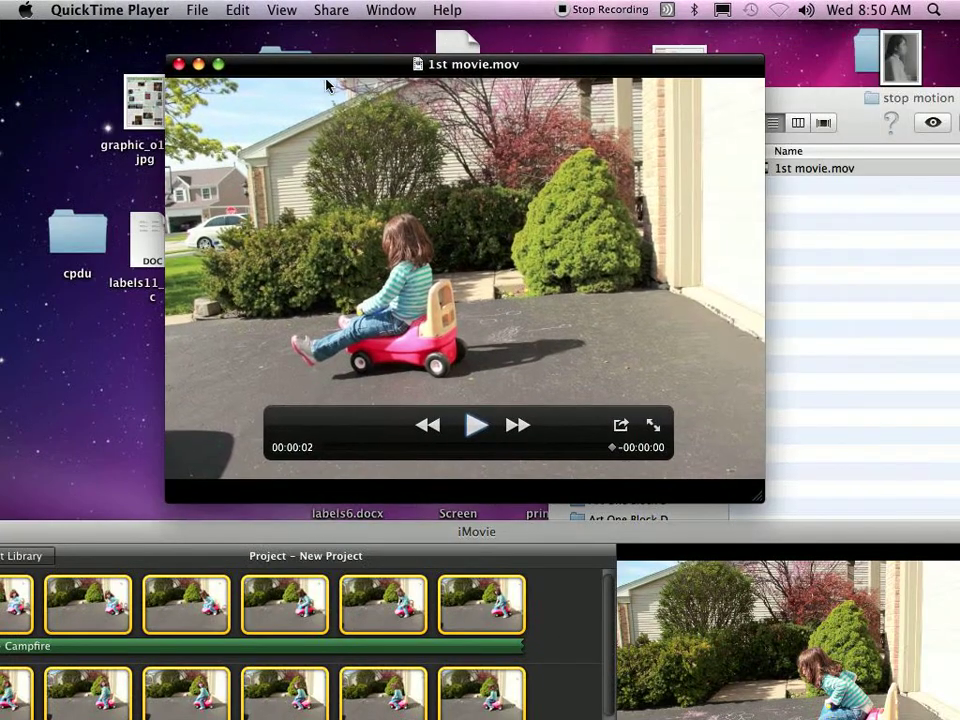
click(282, 9)
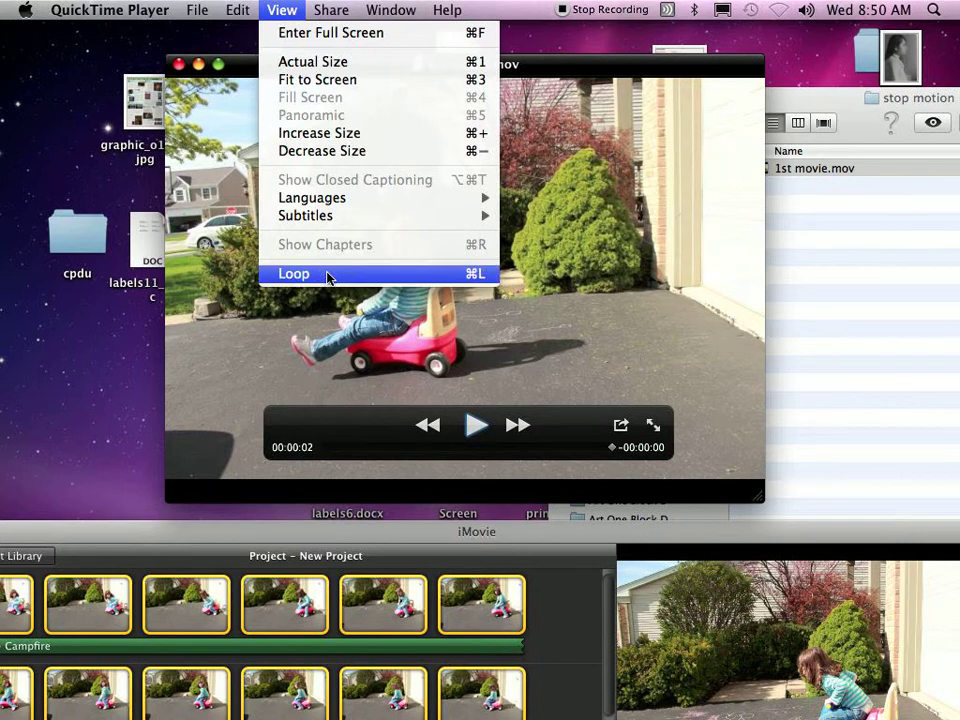
click(475, 424)
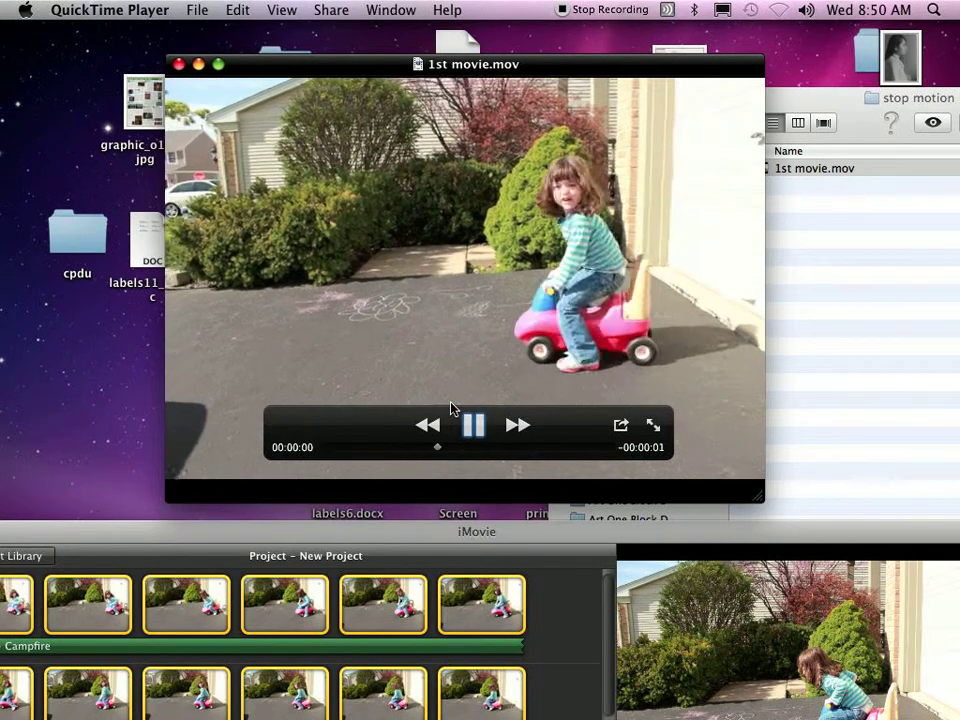